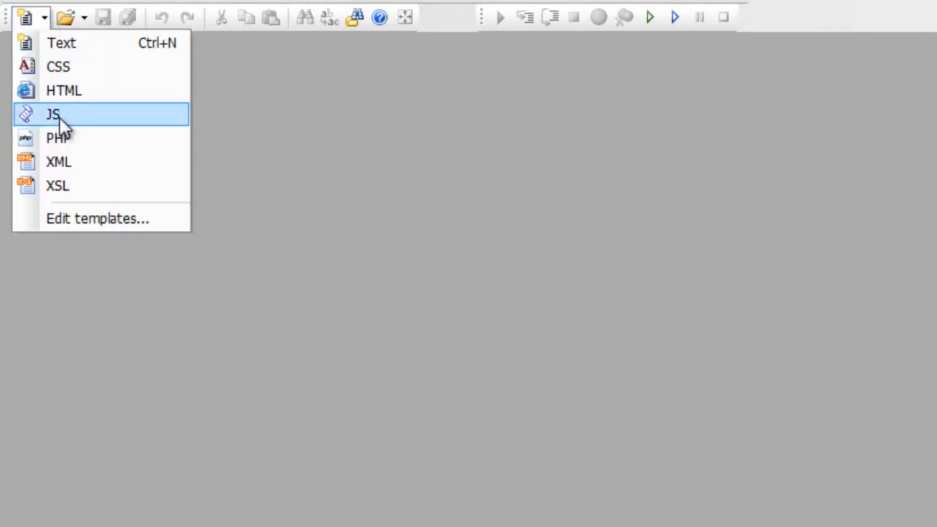
Create a new JavaScript file in Codelobster and begin line 1 with 'var express'.
left_click(53, 114)
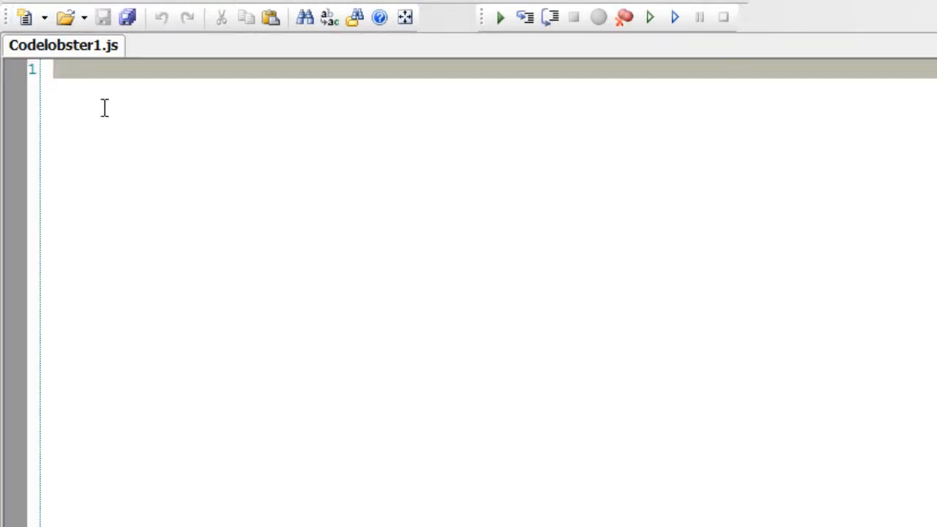
type("vaar")
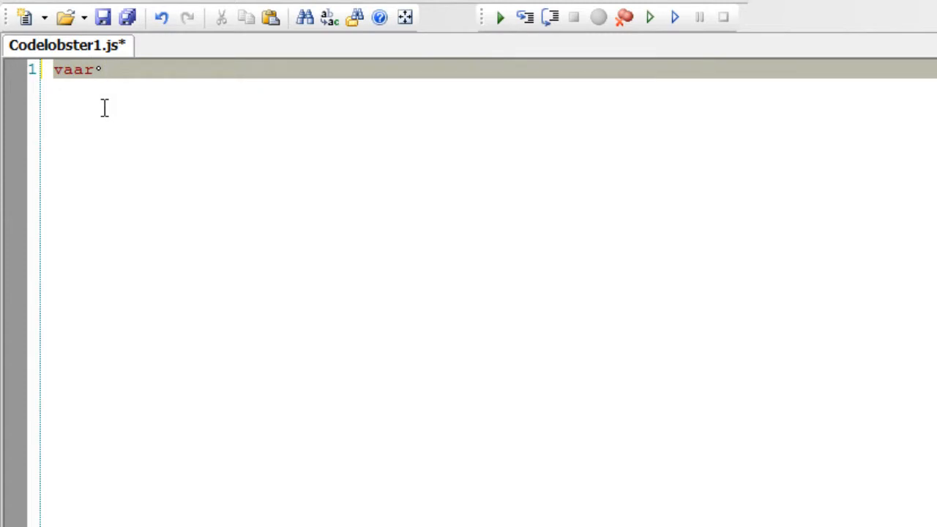
type("ex")
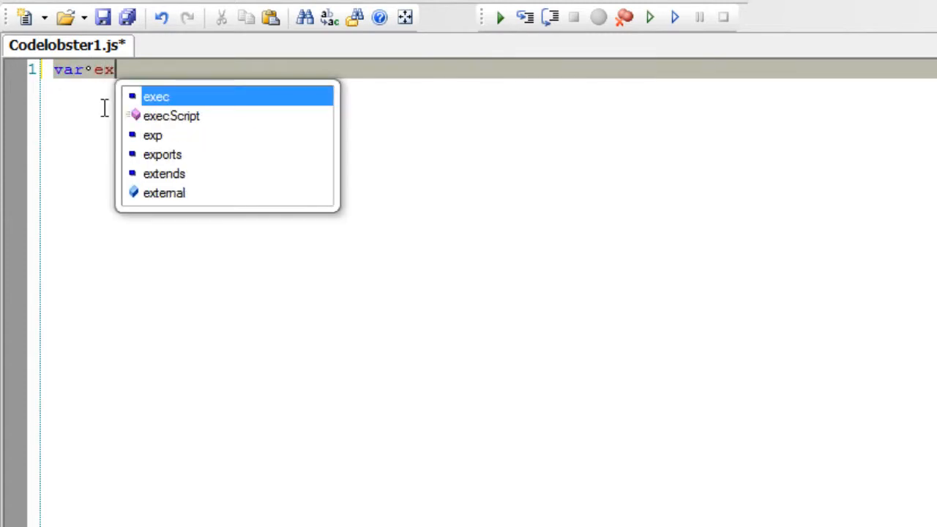
type("pre")
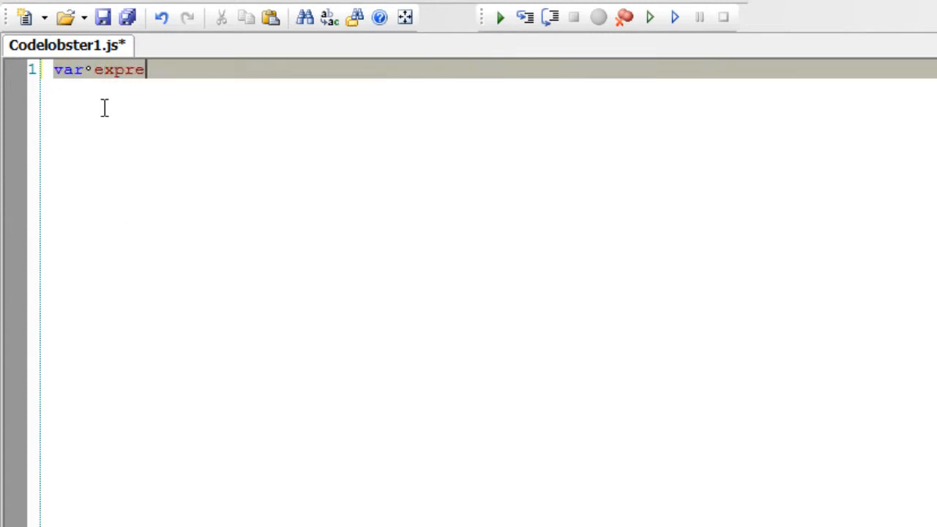
type("ss")
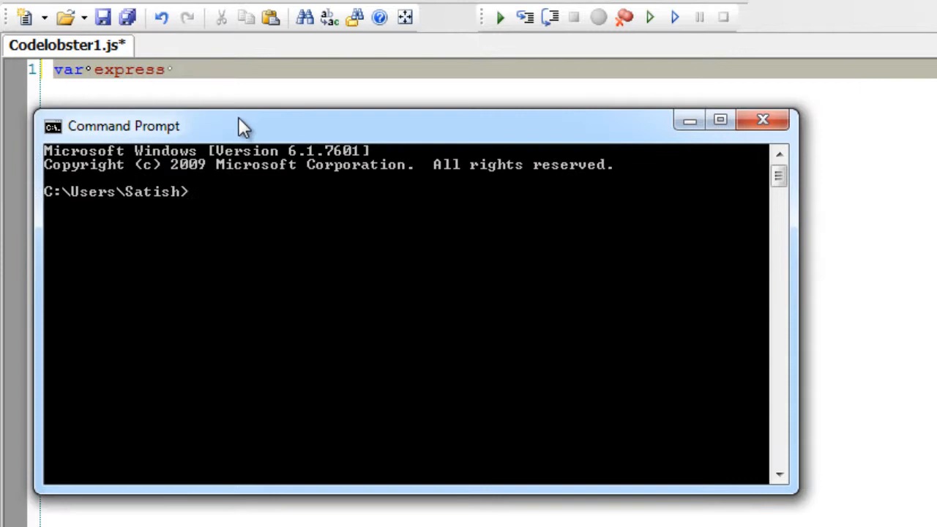
Change to C:\ and run npm search, scrolling through the full package listing.
type("cd\\")
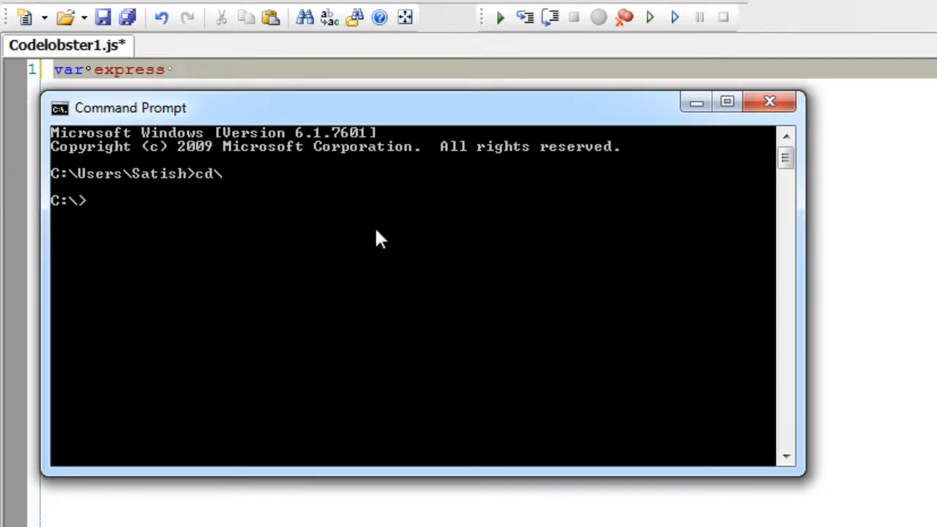
type("npm")
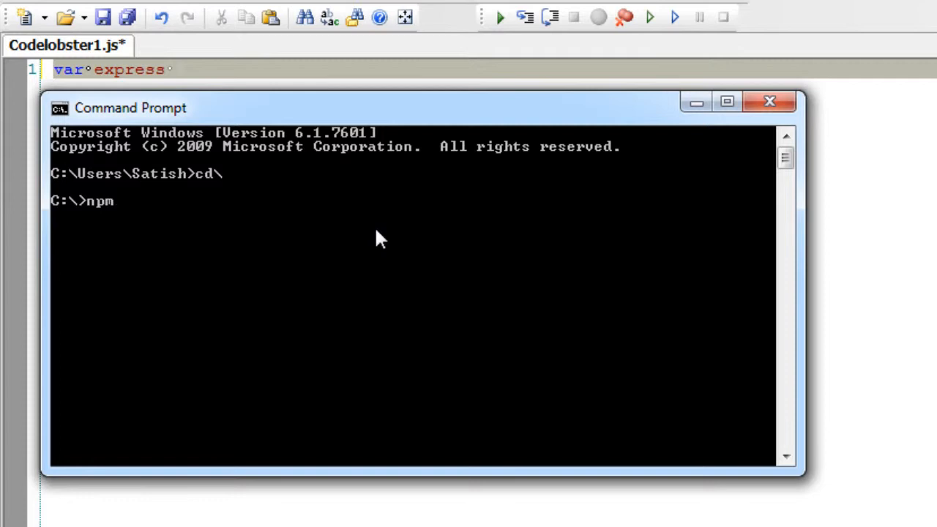
type("search")
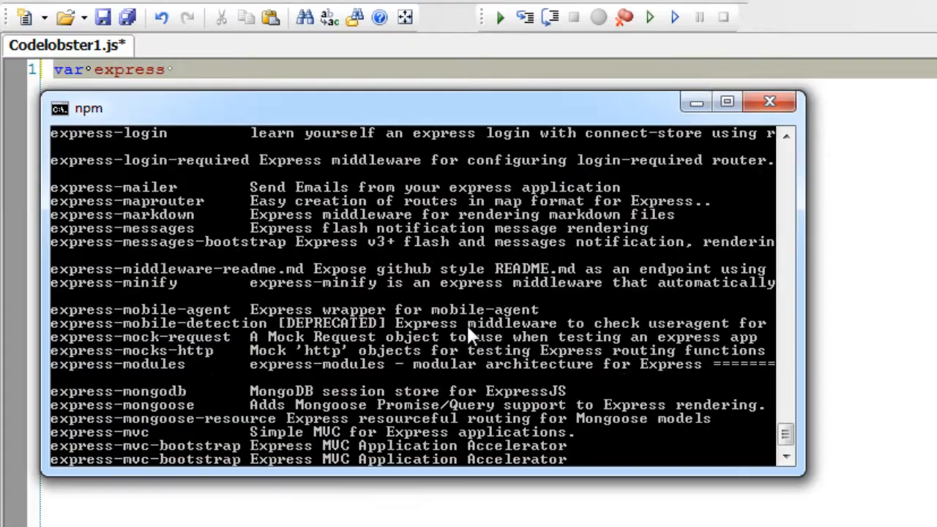
scroll("down", 3)
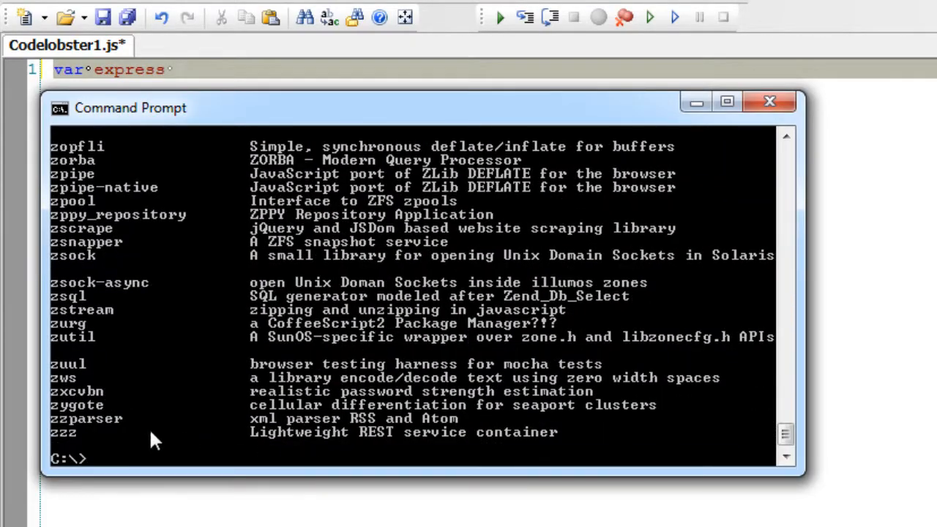
mouse_move(578, 447)
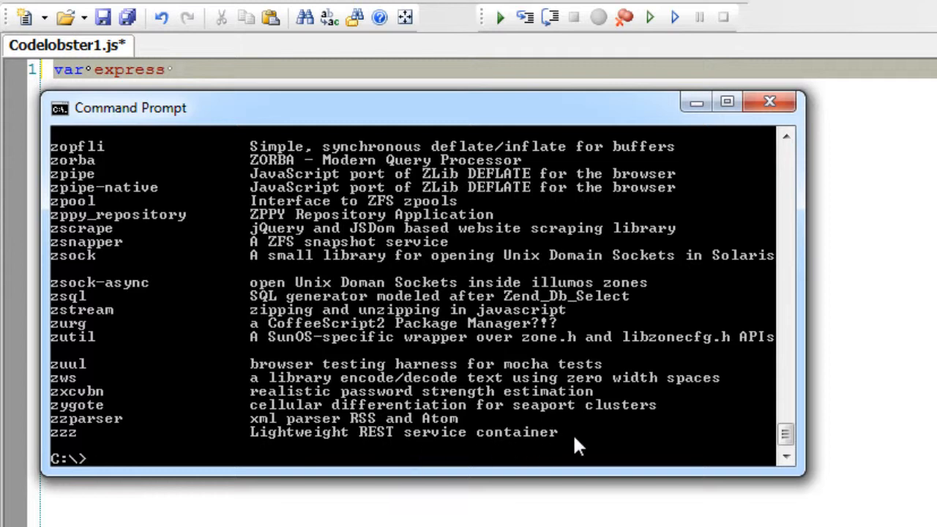
mouse_move(344, 421)
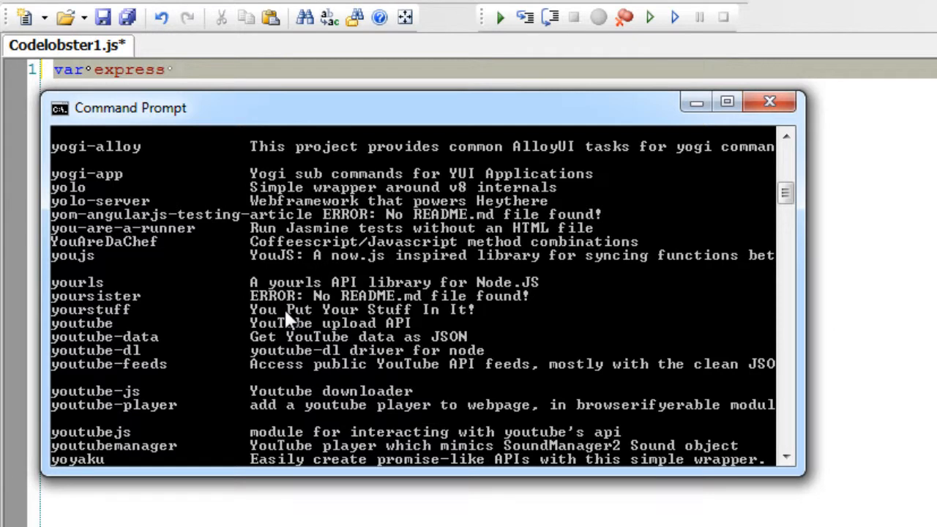
mouse_move(182, 406)
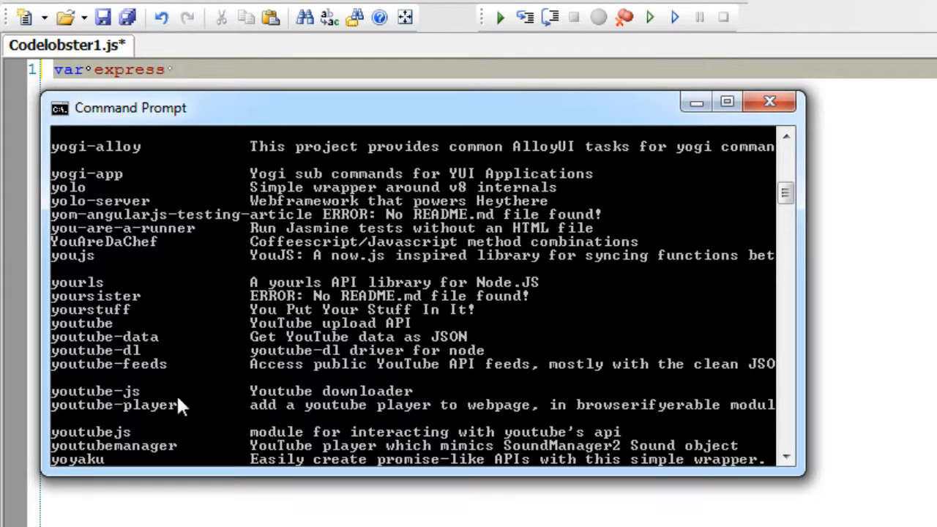
mouse_move(314, 399)
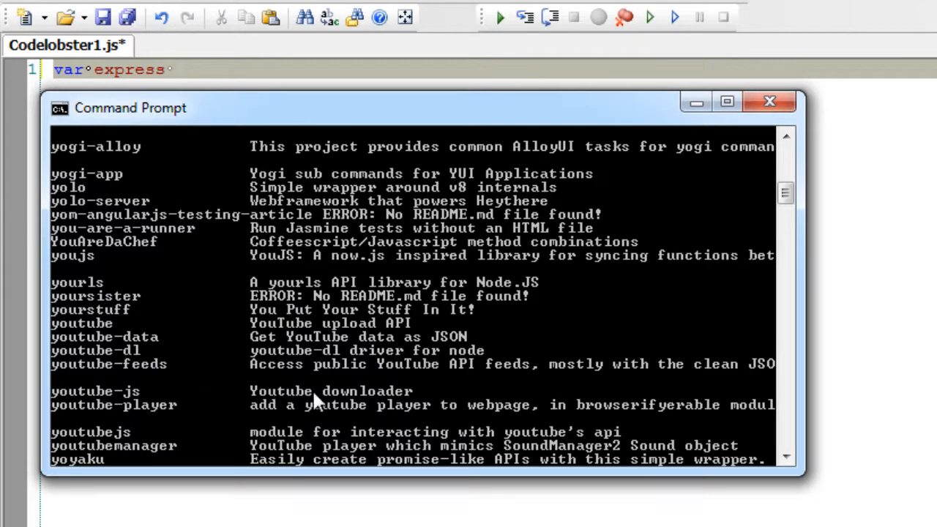
mouse_move(289, 401)
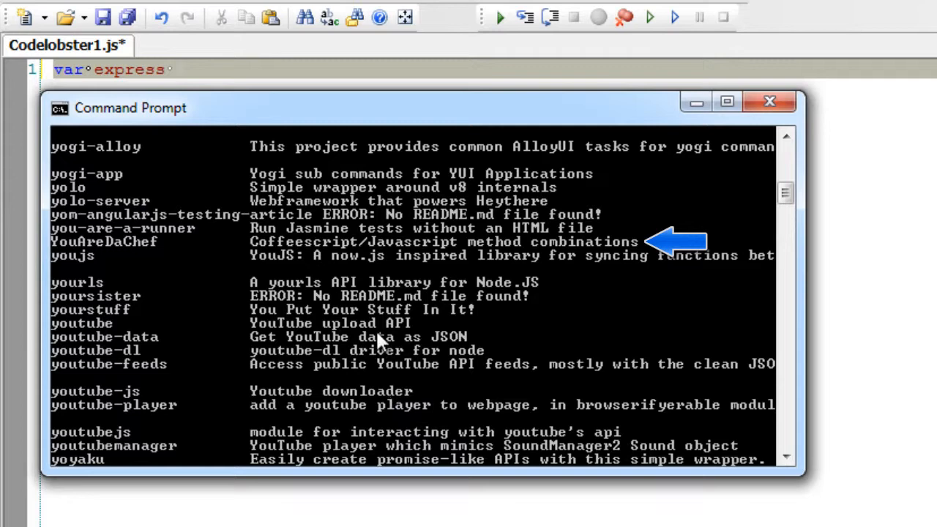
mouse_move(276, 322)
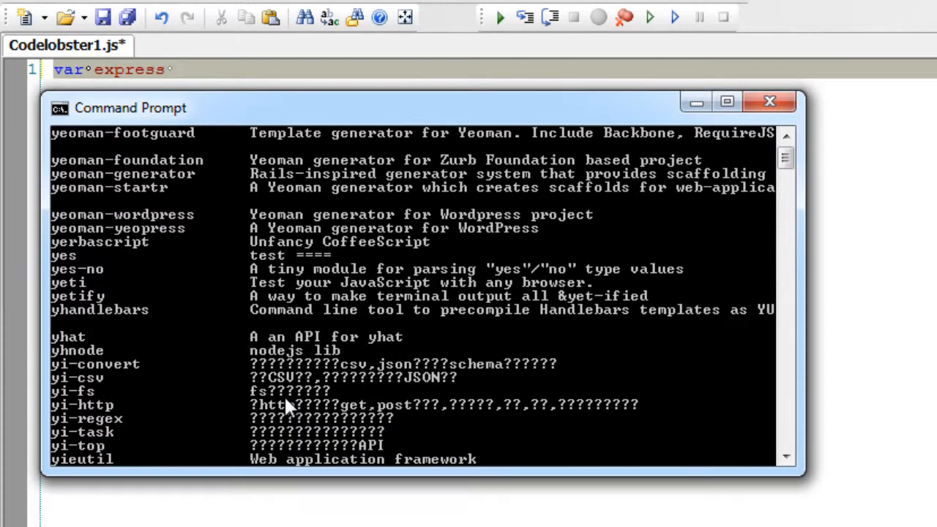
mouse_move(296, 349)
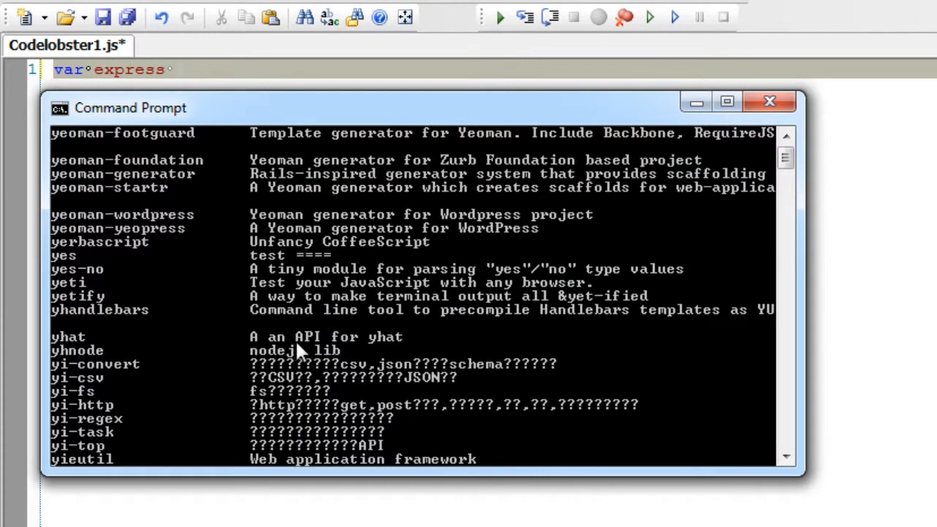
mouse_move(387, 329)
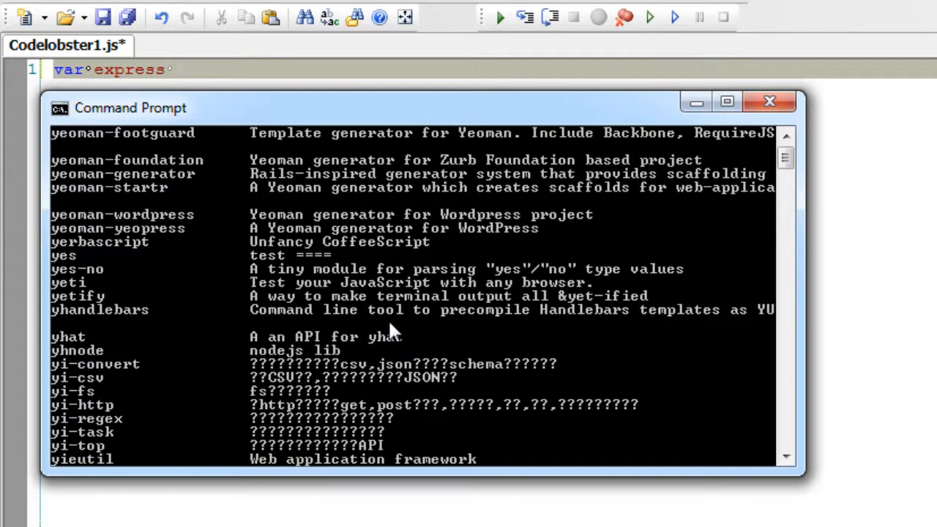
scroll("down", 3)
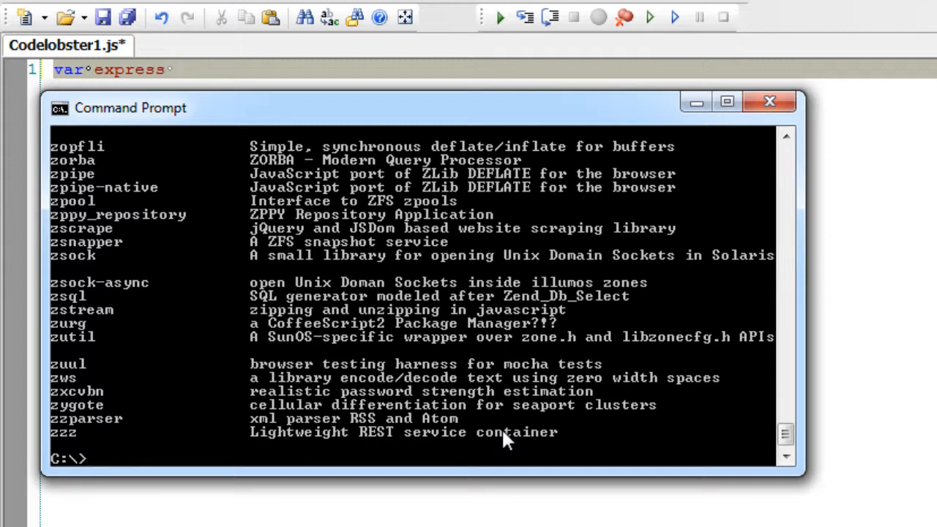
Run another npm search and scroll through the matching packages until the prompt returns.
type("np")
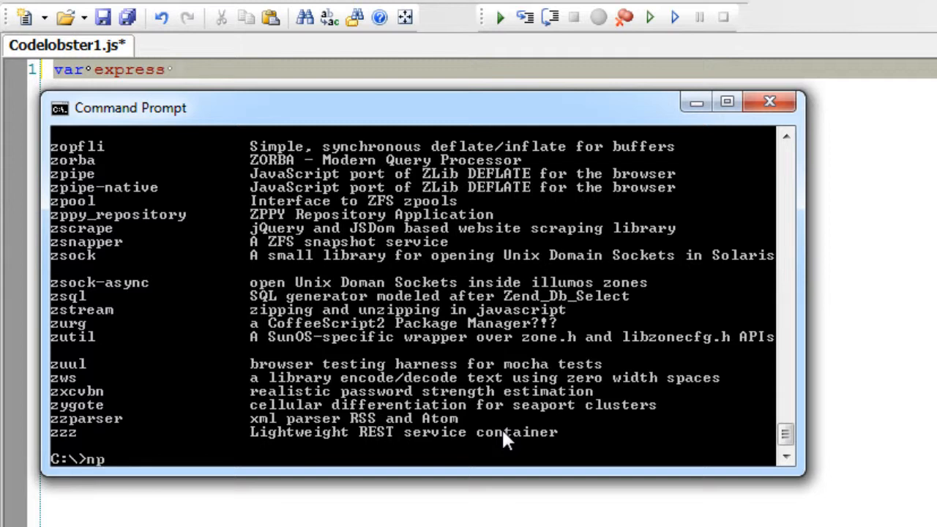
type("m")
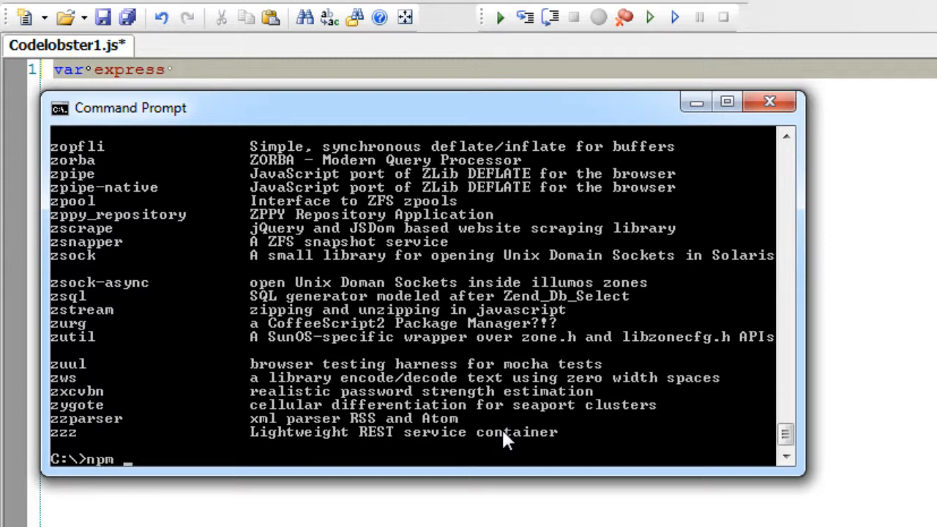
type("search")
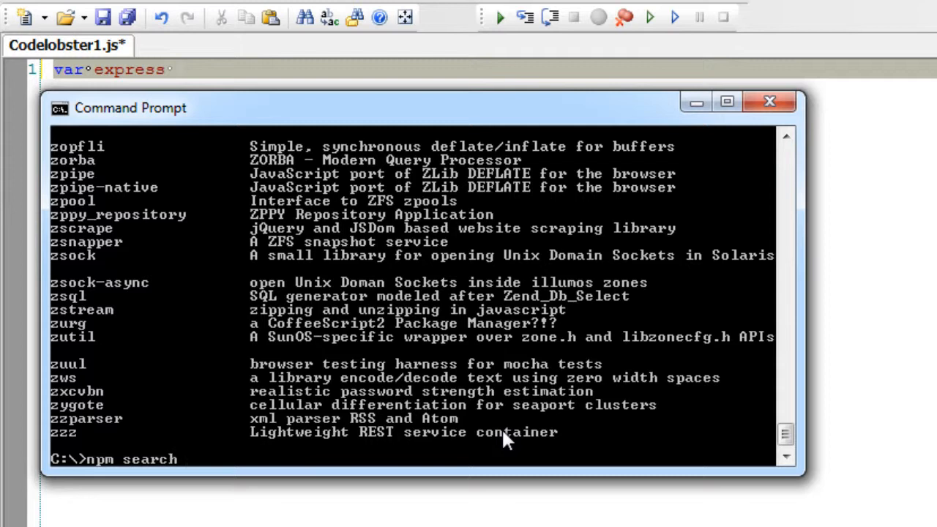
type("expres")
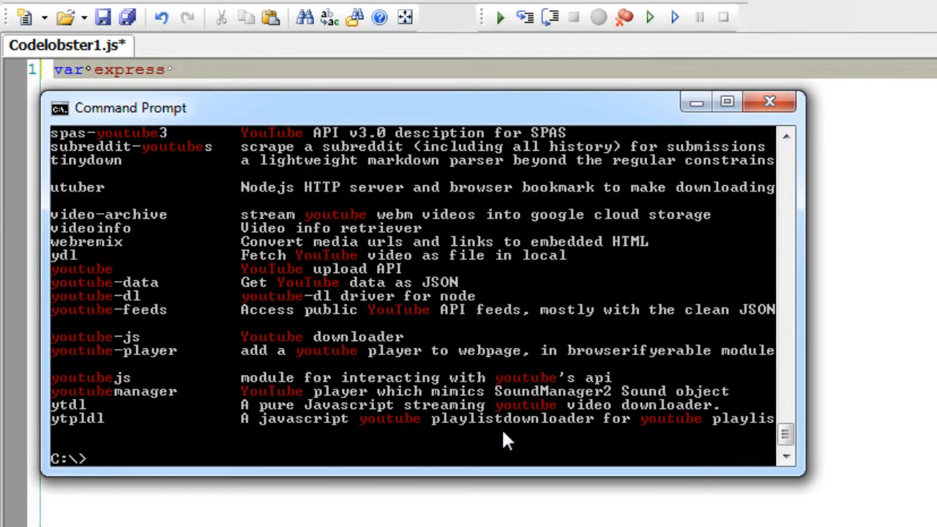
mouse_move(220, 366)
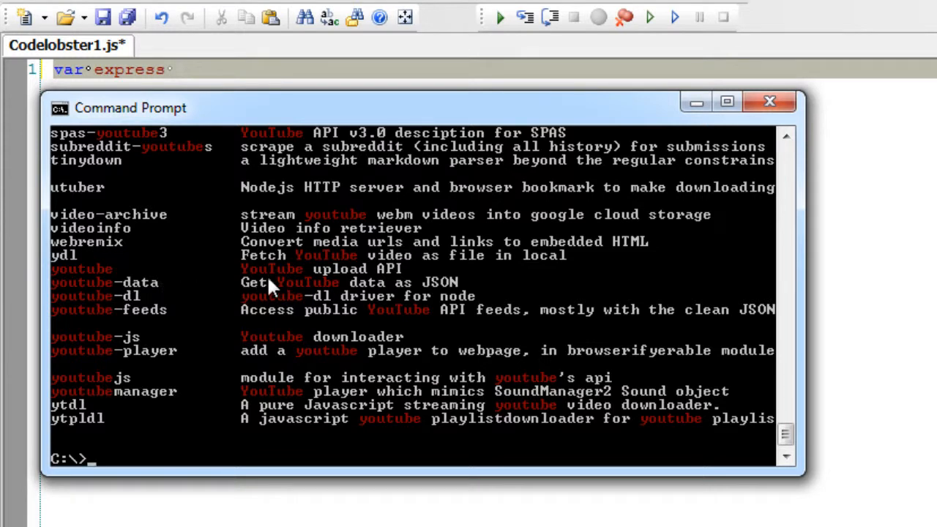
mouse_move(234, 300)
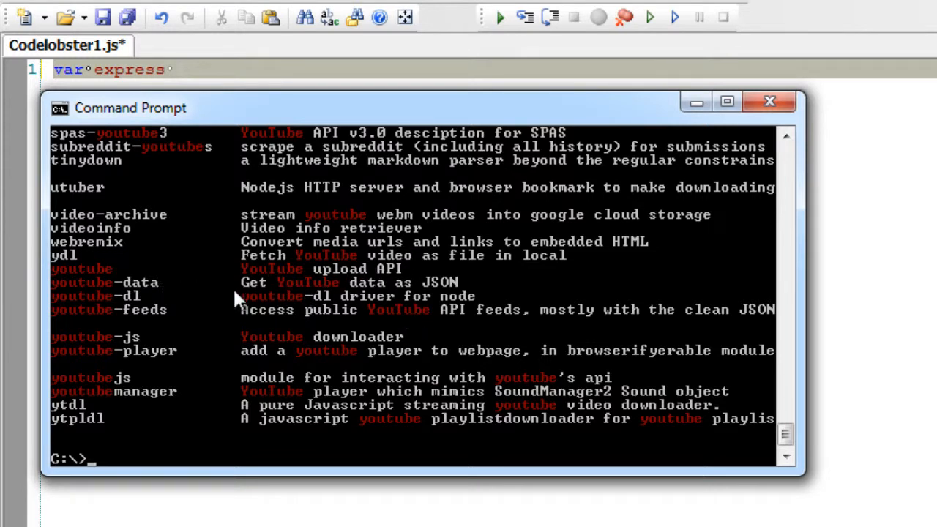
mouse_move(472, 309)
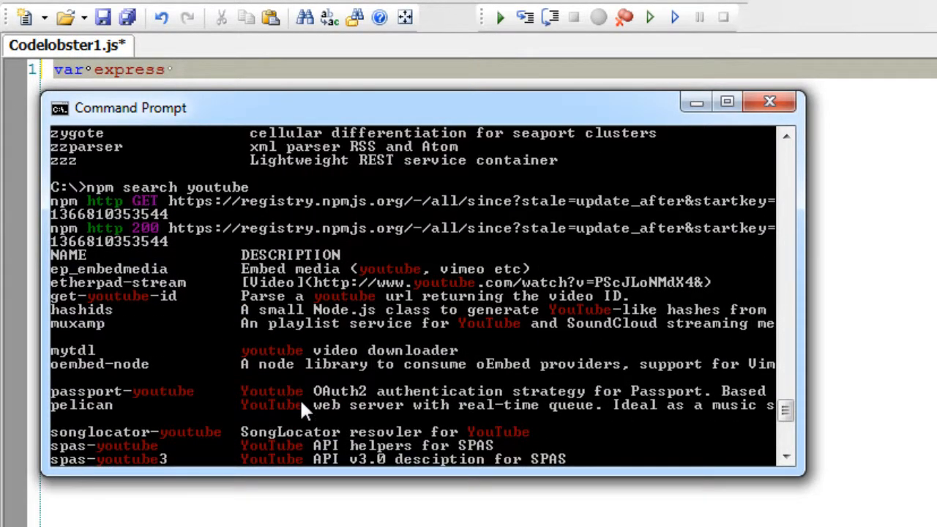
mouse_move(263, 282)
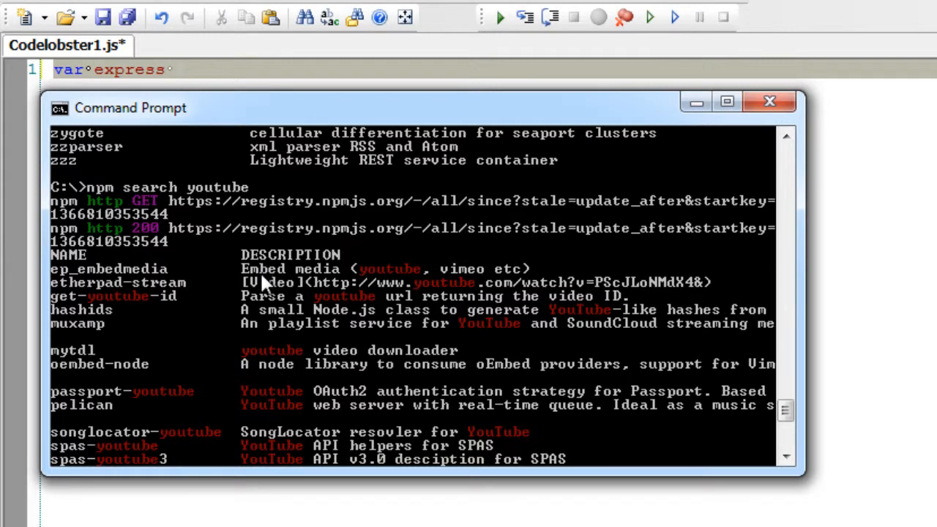
mouse_move(720, 300)
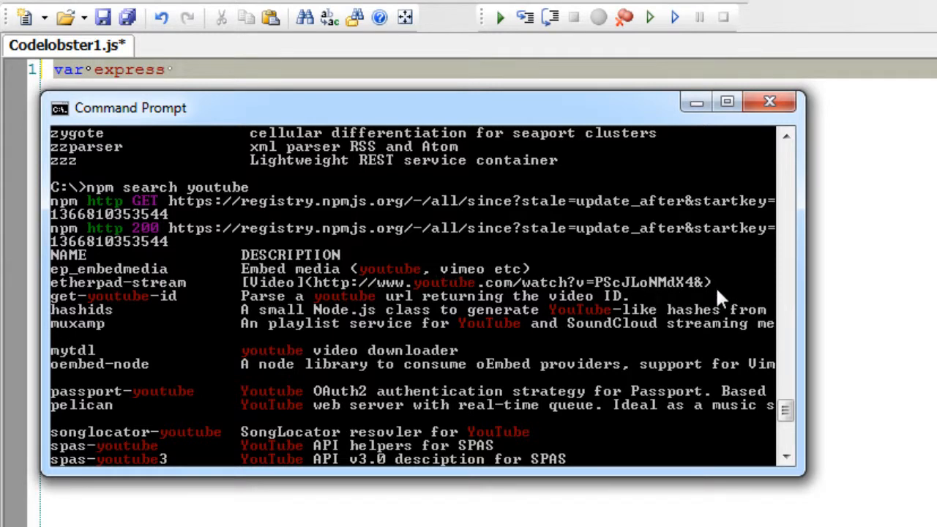
mouse_move(253, 369)
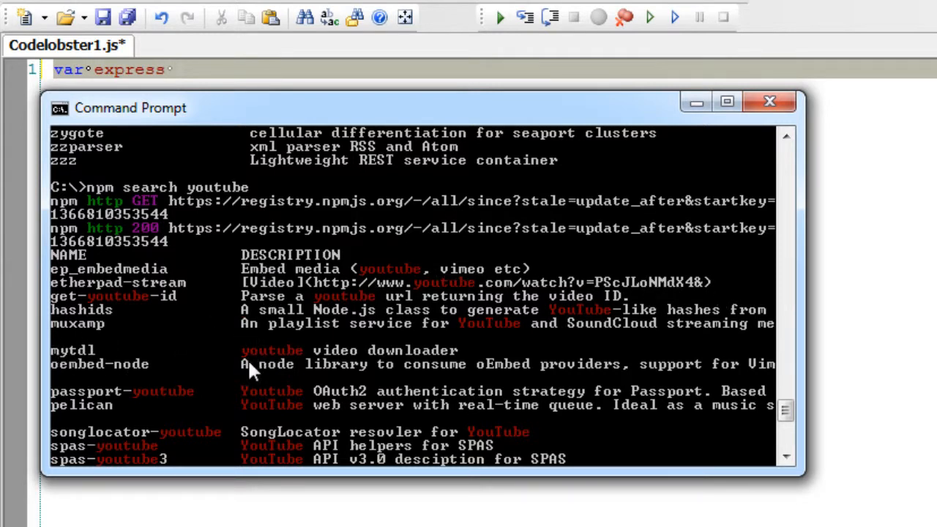
scroll("down", 3)
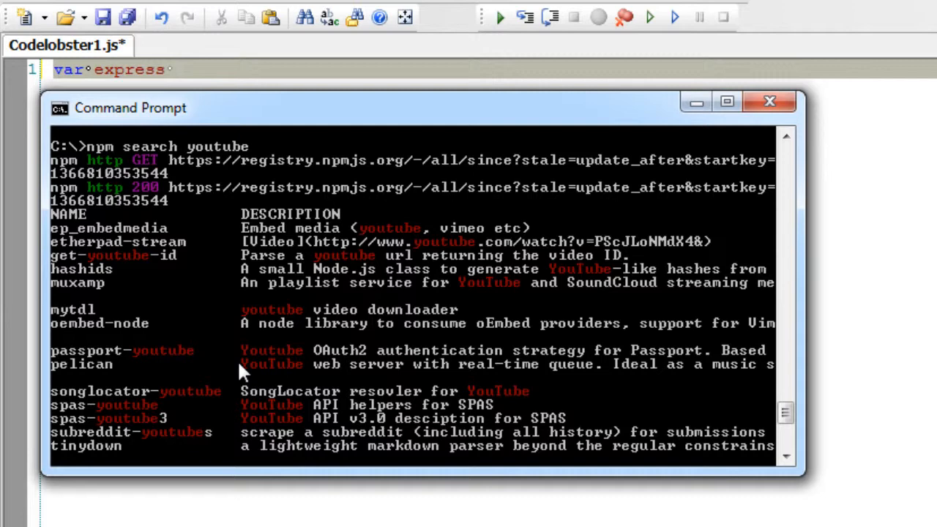
scroll("down", 3)
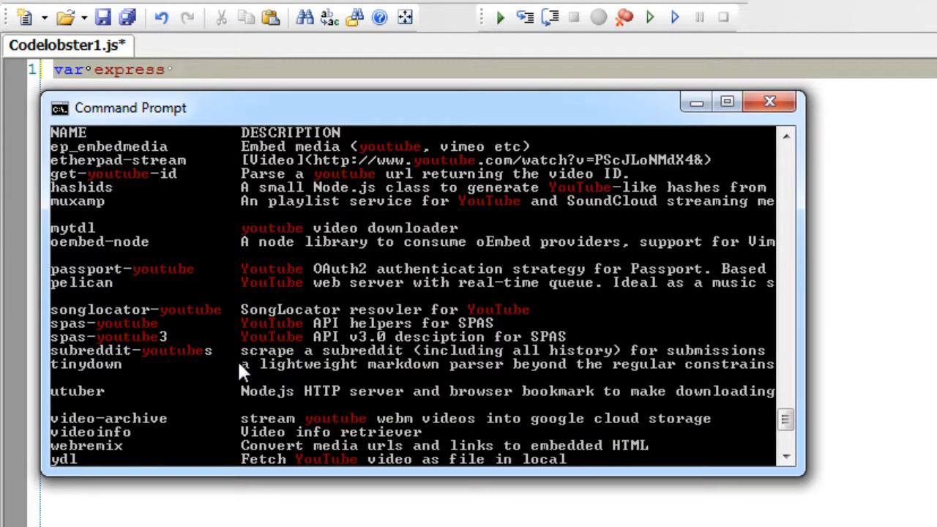
scroll("down", 3)
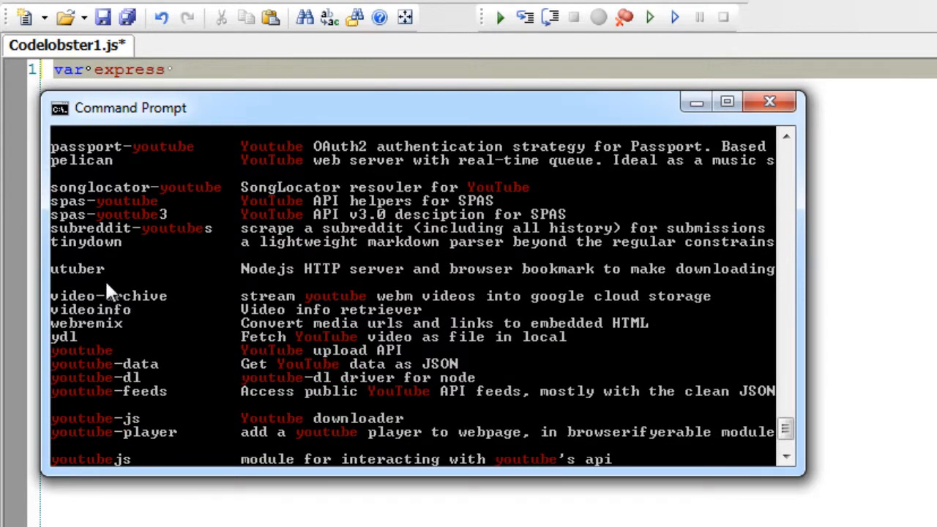
mouse_move(300, 322)
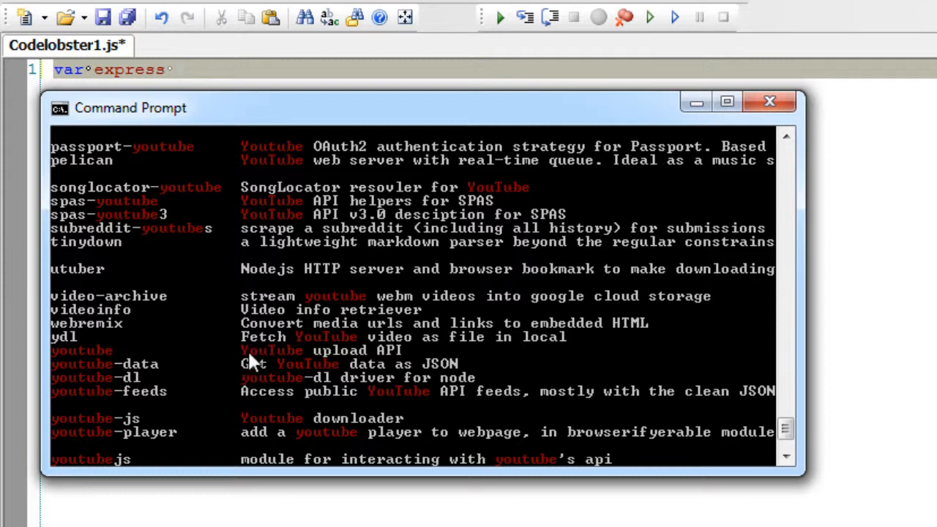
mouse_move(274, 330)
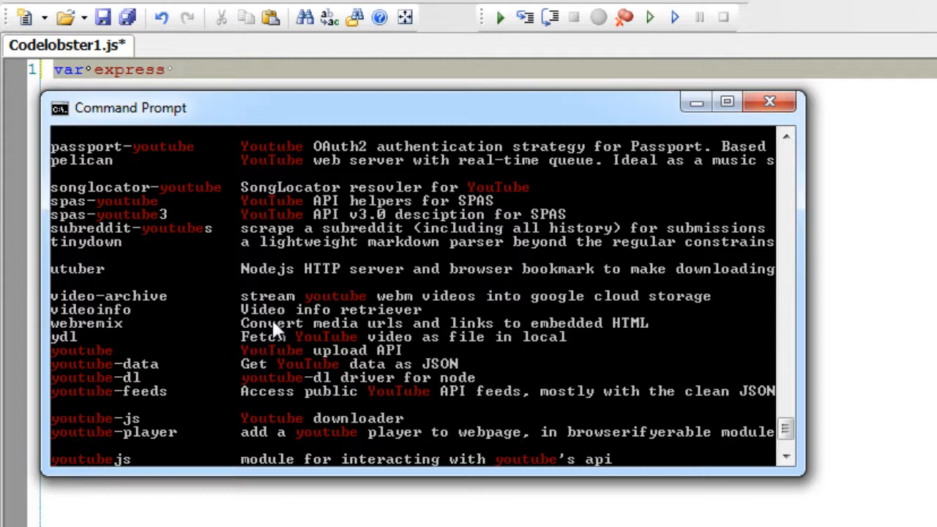
scroll("down", 3)
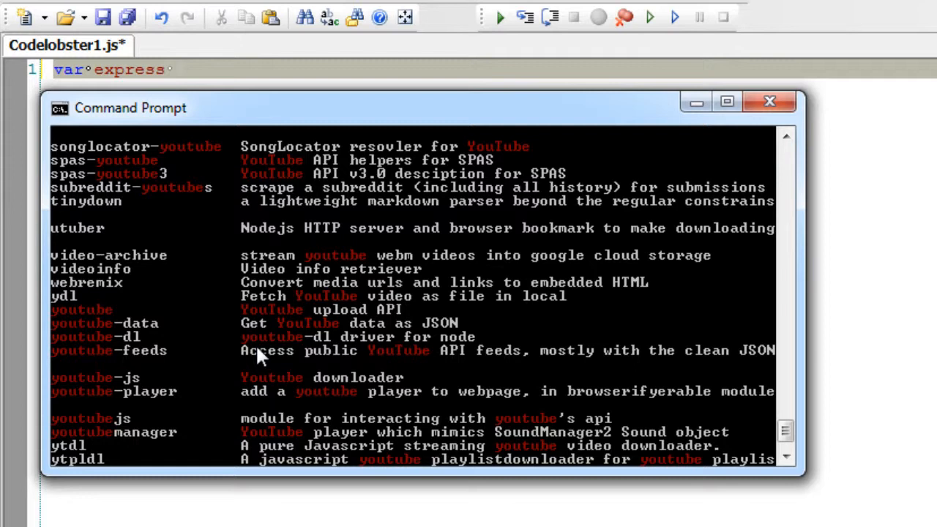
scroll("down", 3)
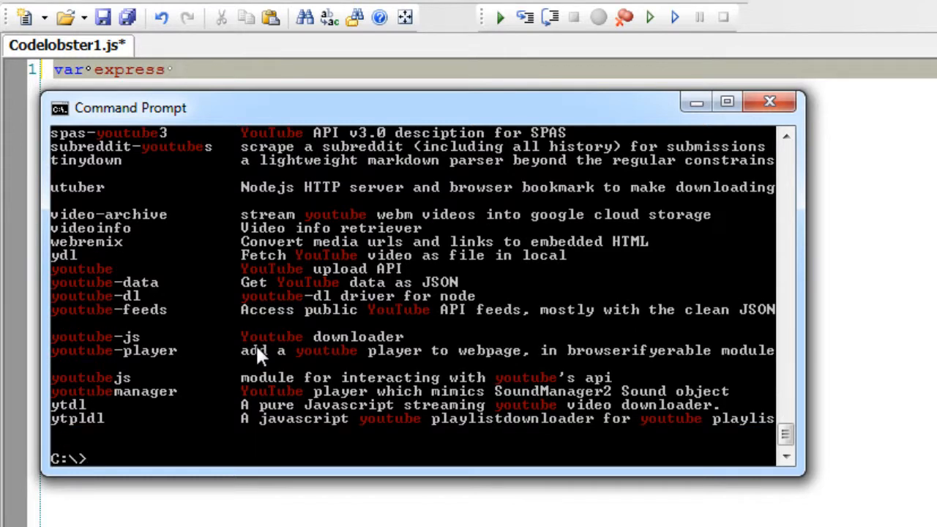
mouse_move(432, 392)
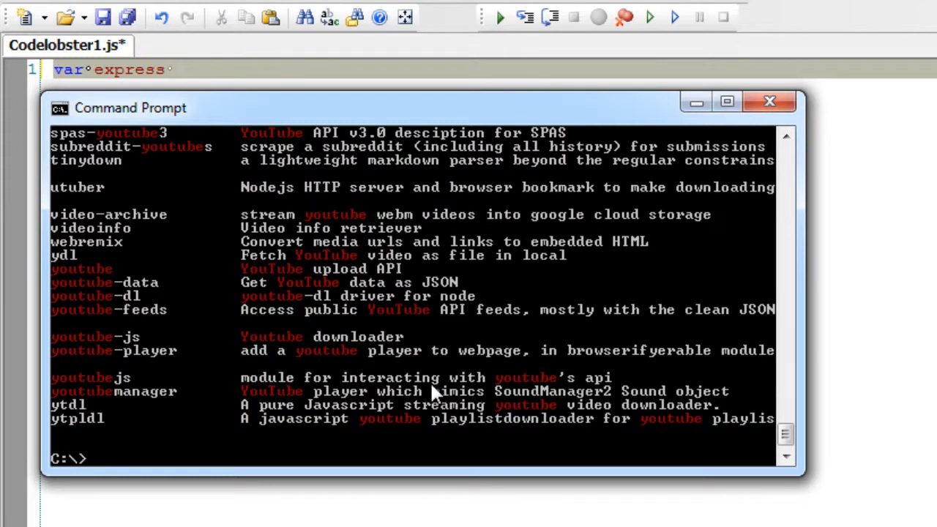
Enter the piped command npm search | grep youtube at the C:\> prompt.
type("npm search l")
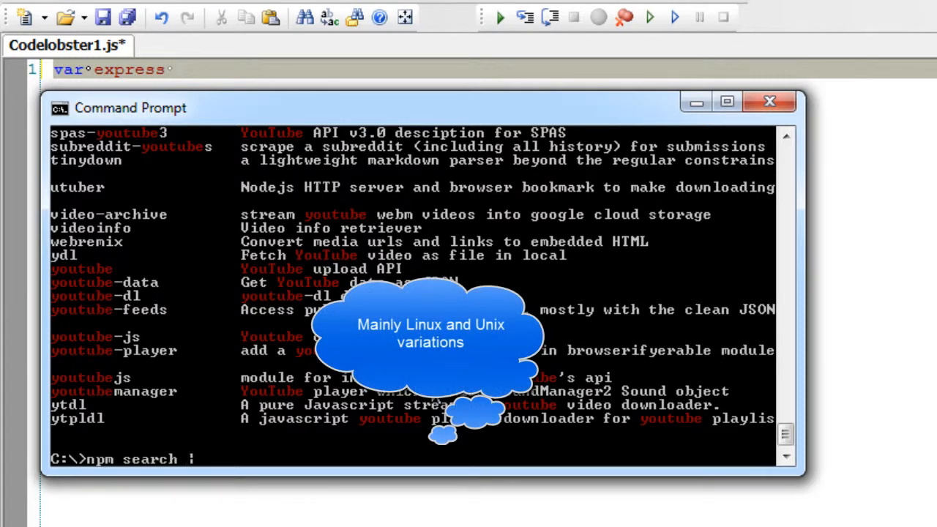
type("grep")
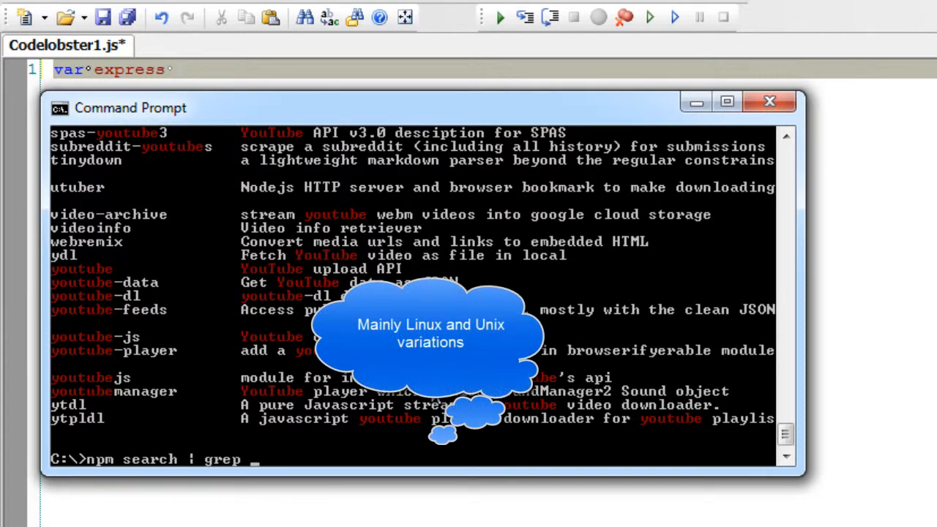
type("you")
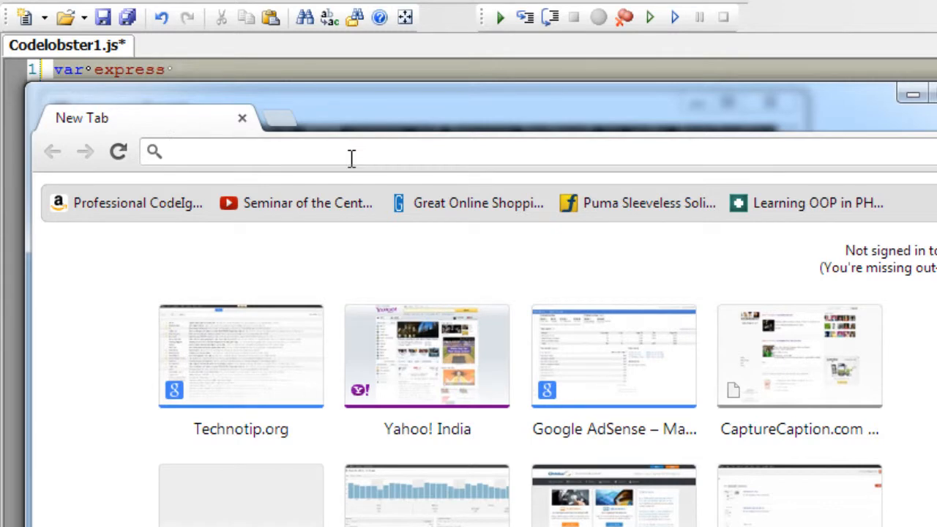
Go to search.npmjs.org in Chrome and search the registry for 'youtube'.
type("search.npmjs.org")
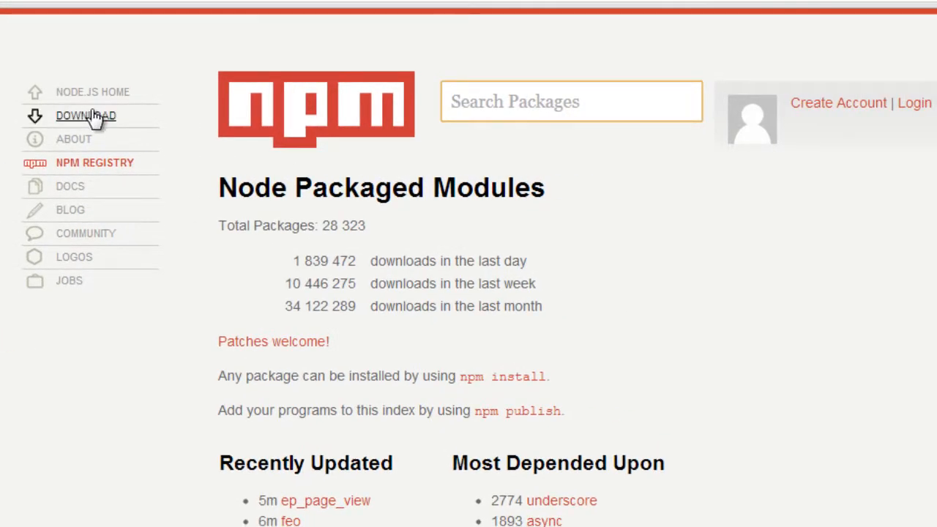
left_click(571, 101)
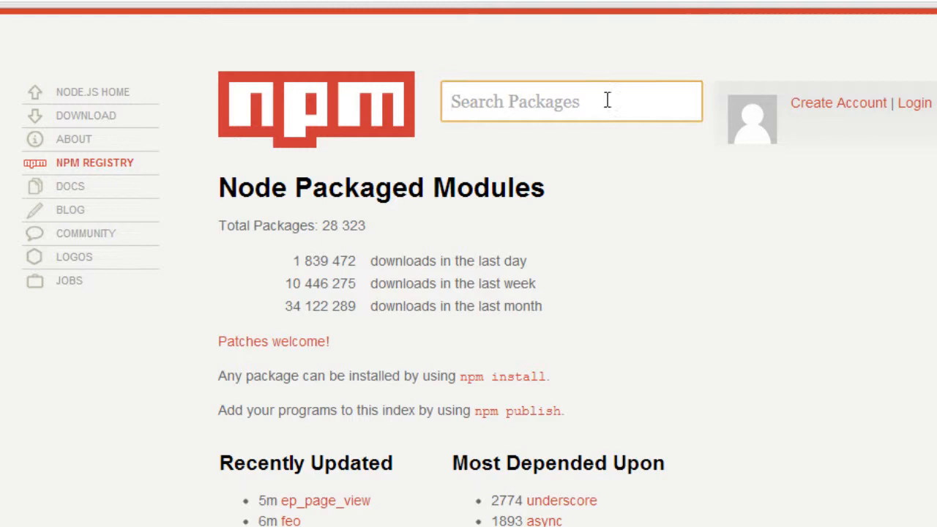
type("y")
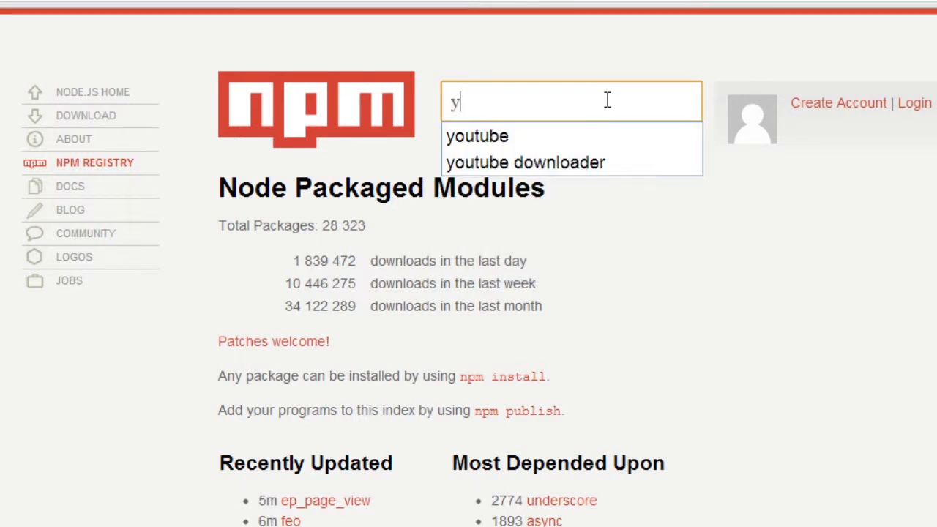
type("outube")
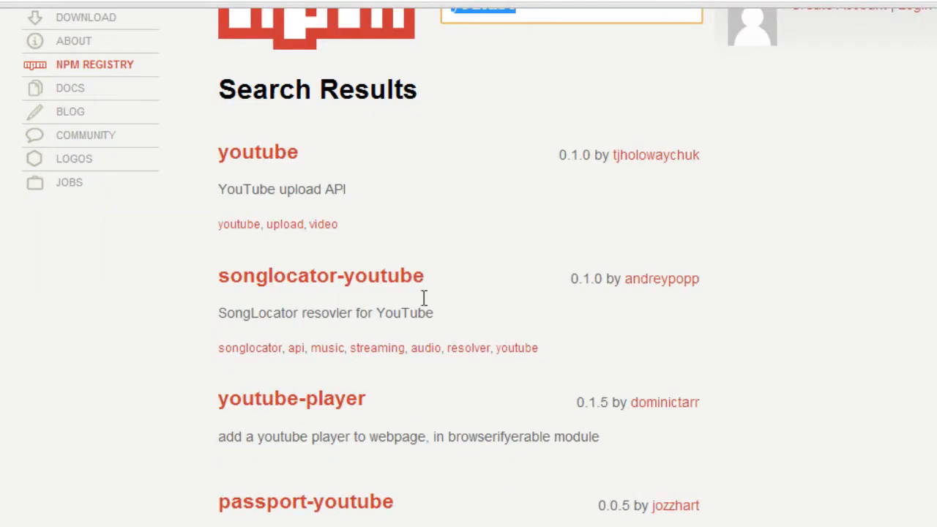
scroll("down", 3)
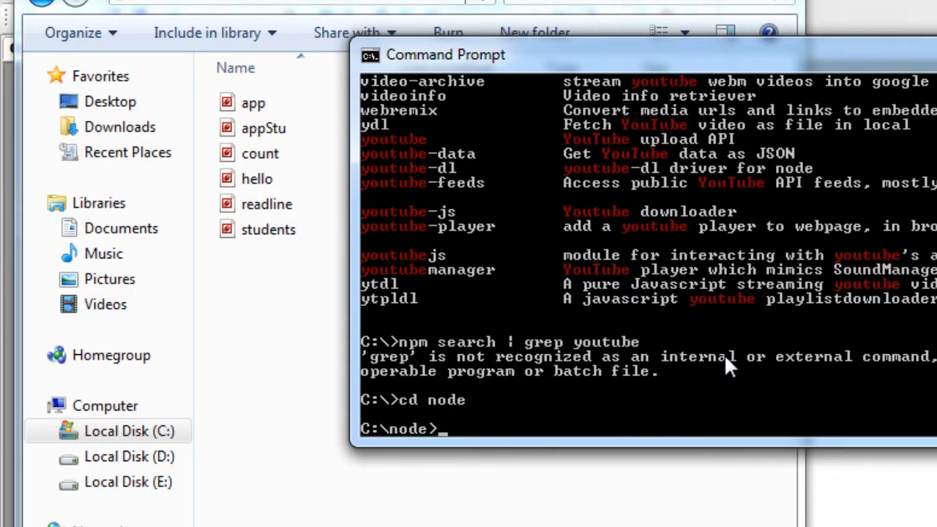
Make an app folder under C:\node, change into it, and start npm init.
type("mkdi")
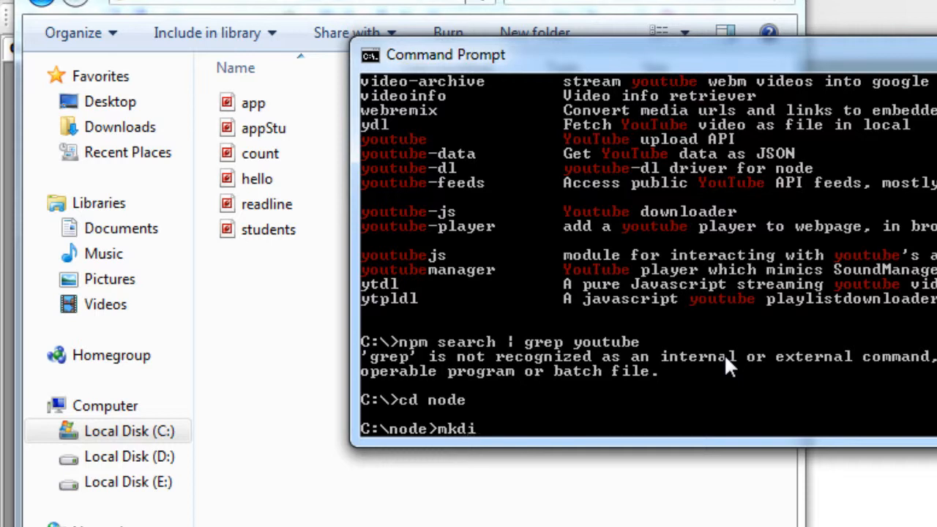
type("app")
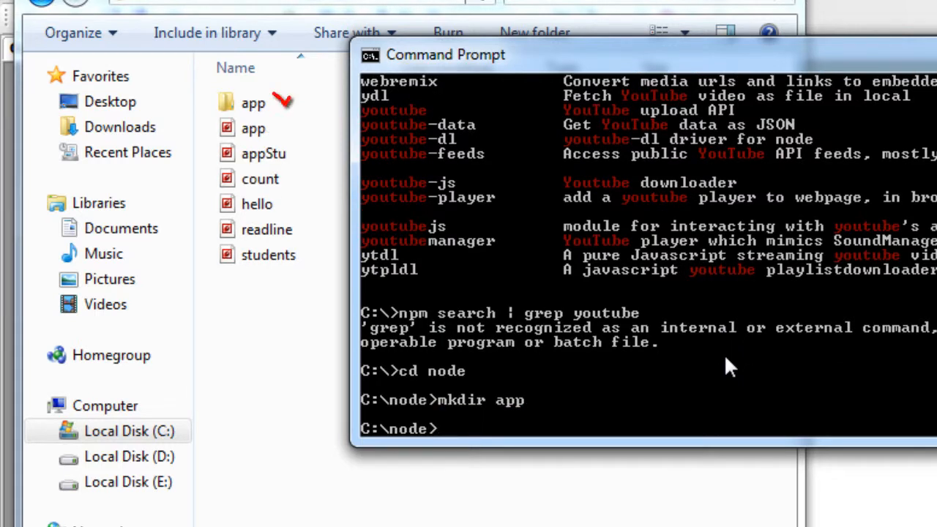
type("cd app")
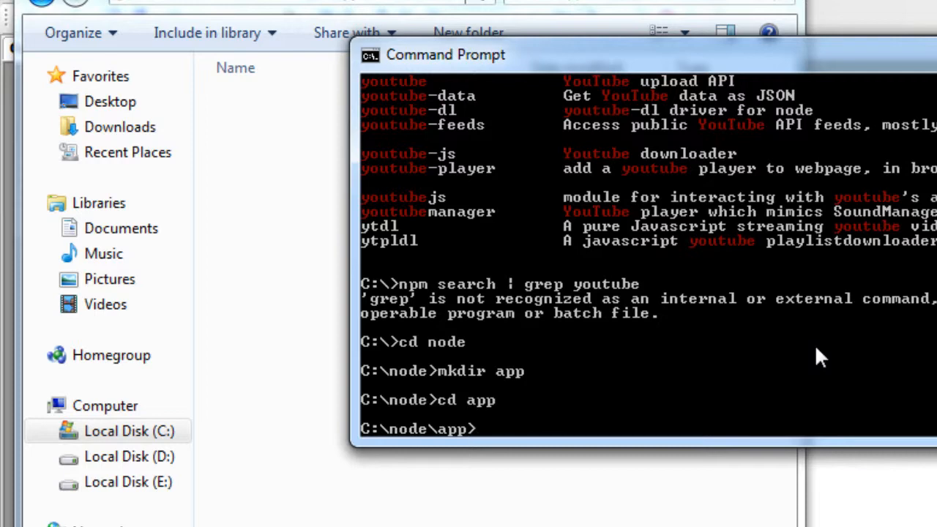
type("npm init")
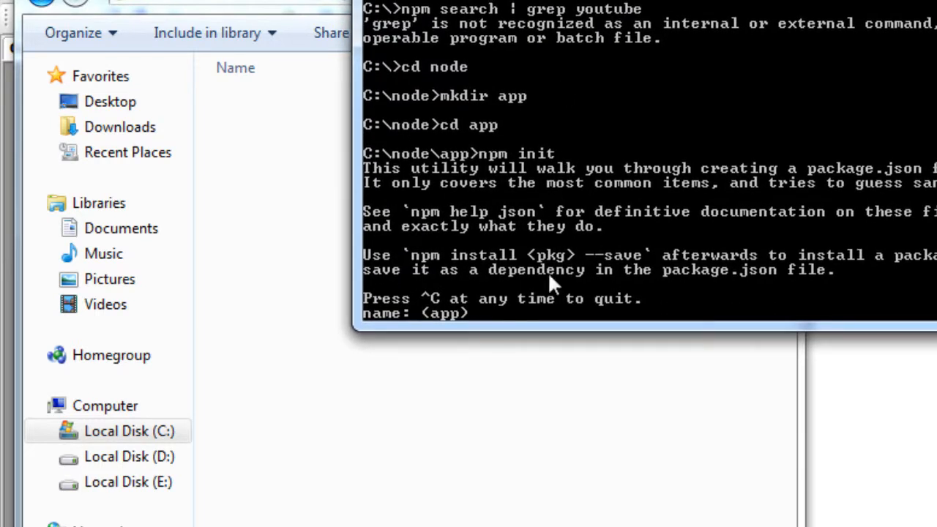
mouse_move(768, 212)
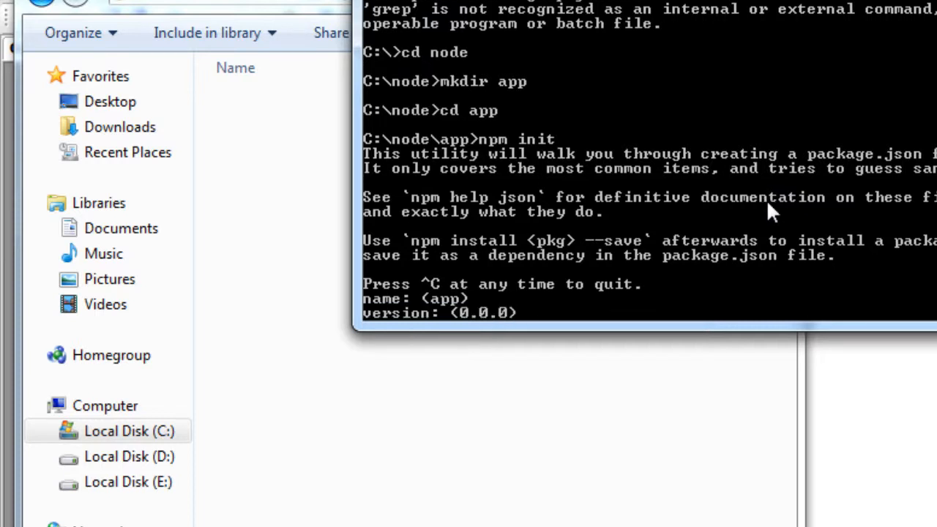
Complete npm init with description 'authentication application', index.js entry and BSD license.
key("Enter")
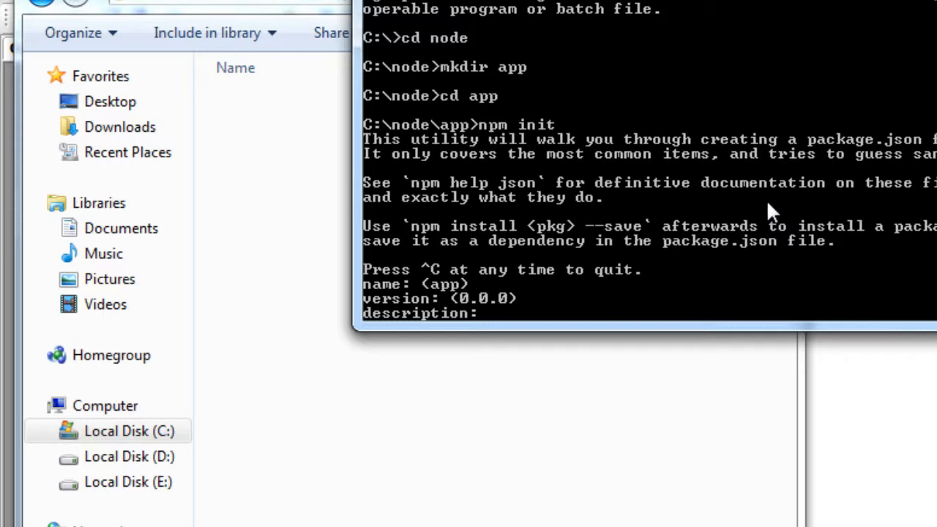
type("aauthentica")
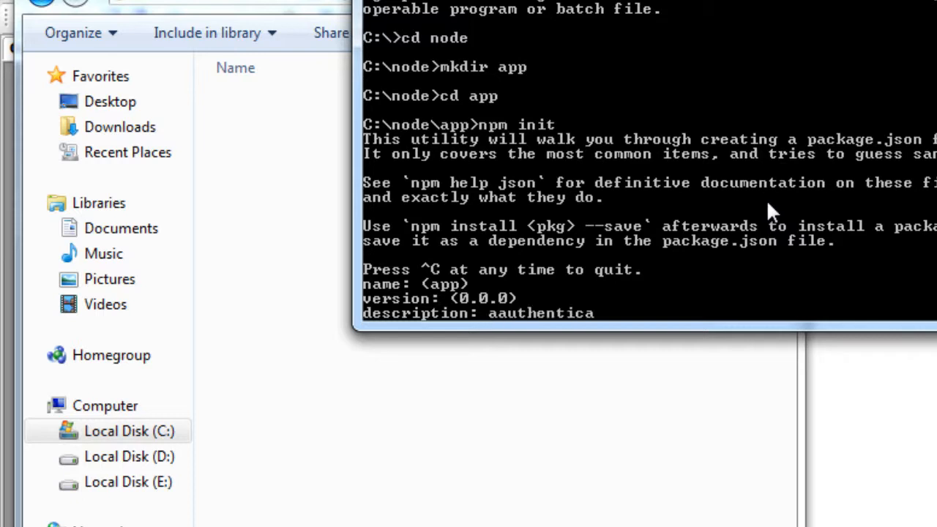
type("tion applica")
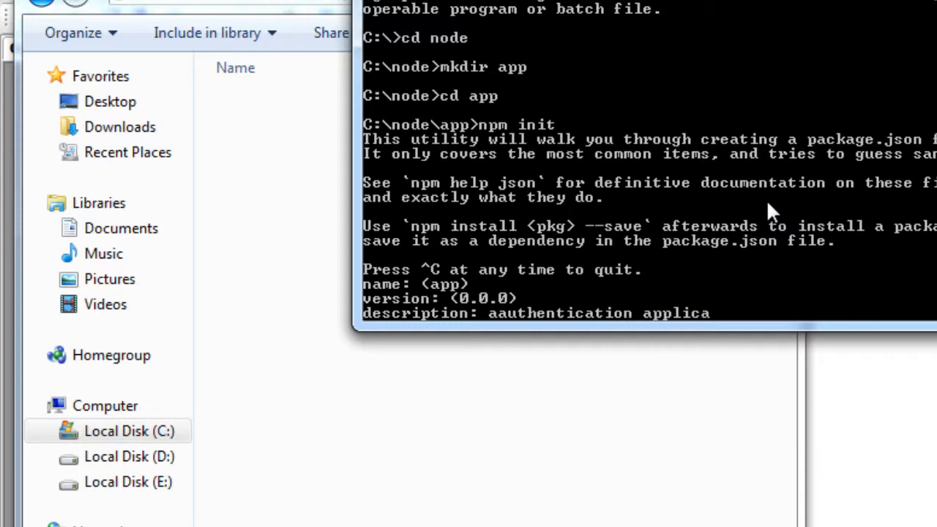
type("tion")
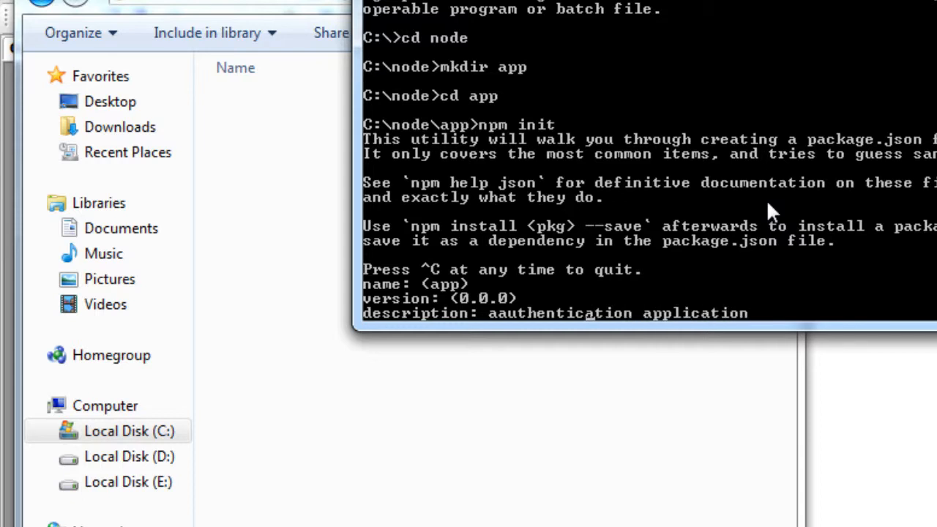
key("enter")
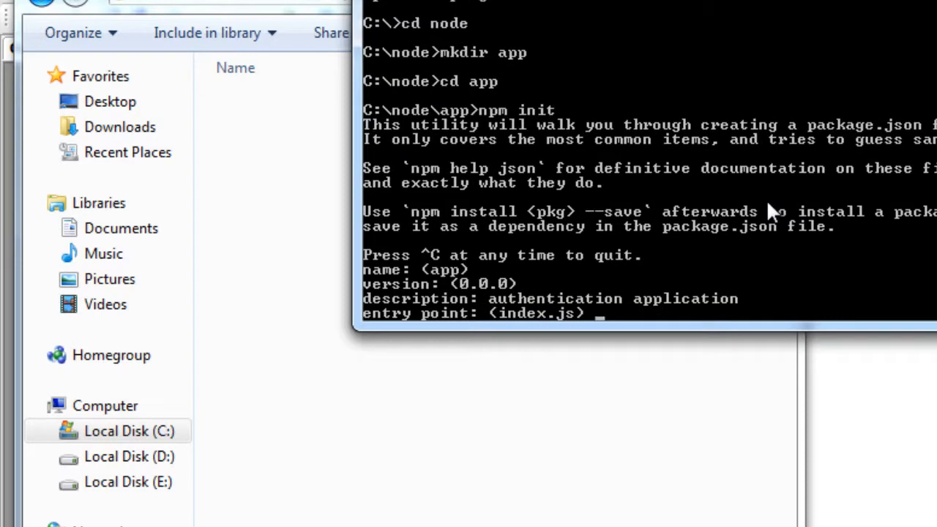
key("enter")
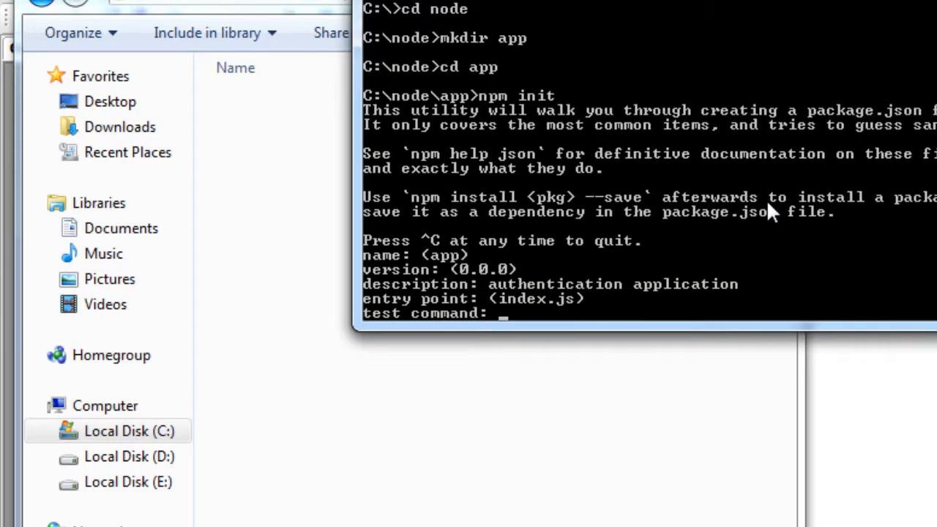
key("enter")
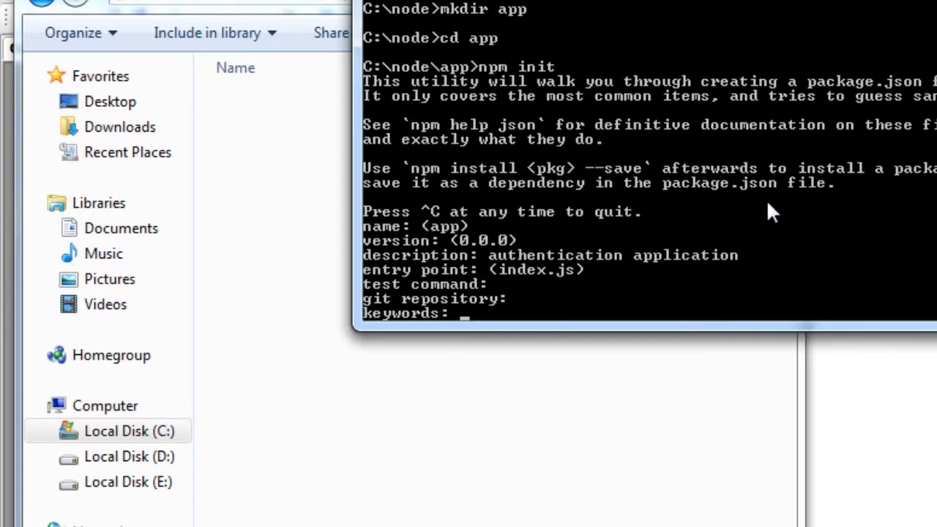
type("SATISH B")
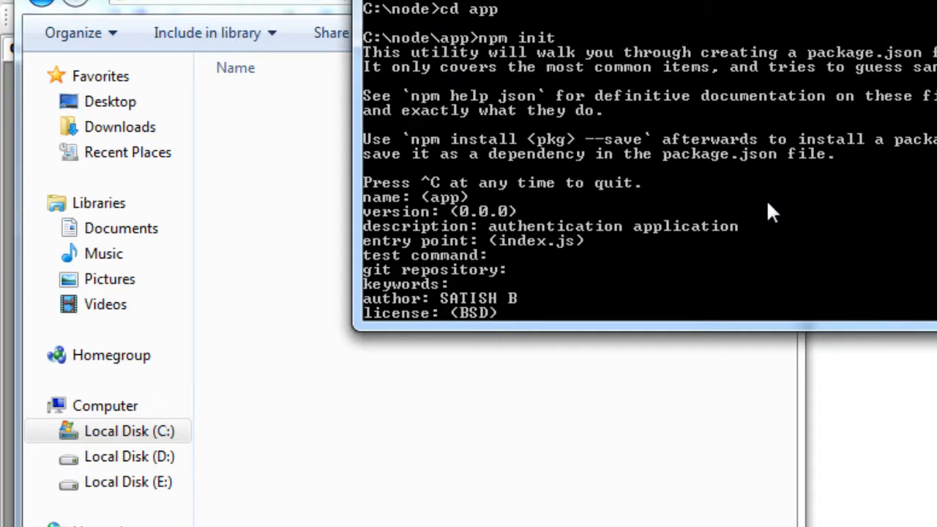
key("enter")
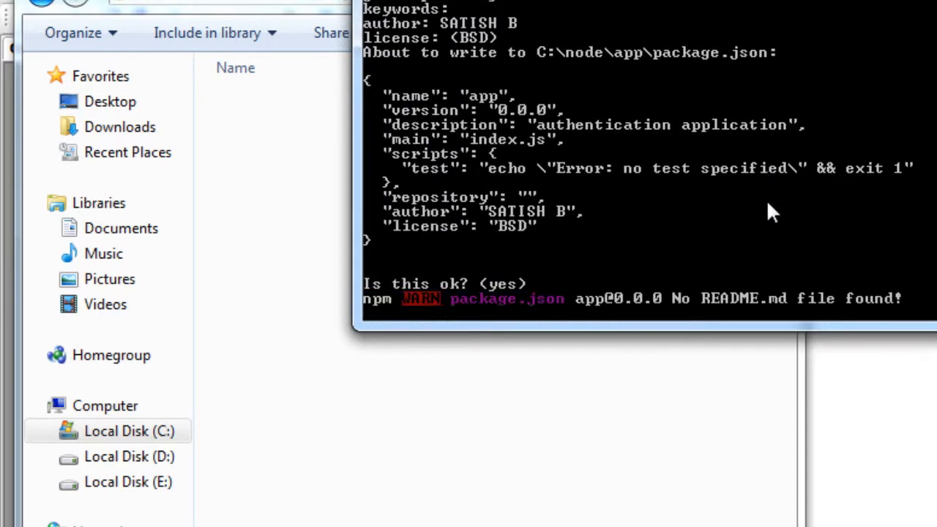
key("enter")
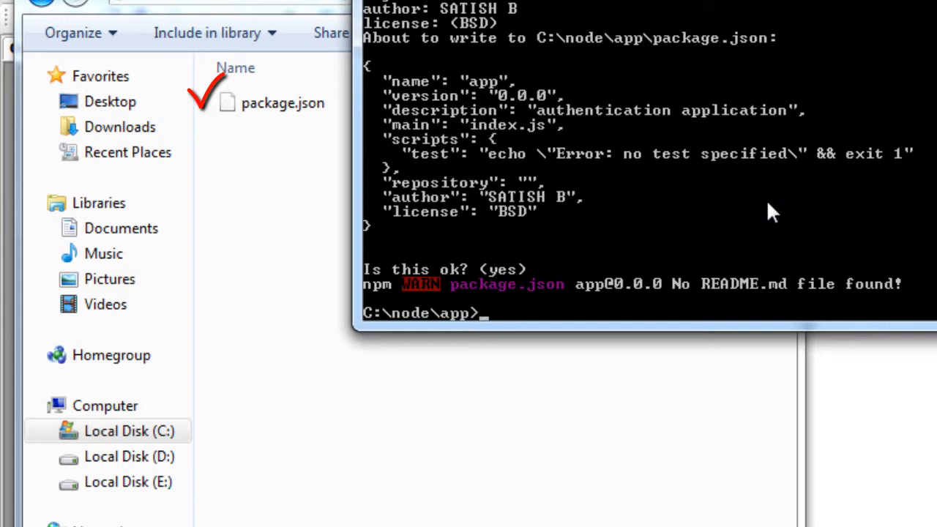
mouse_move(801, 292)
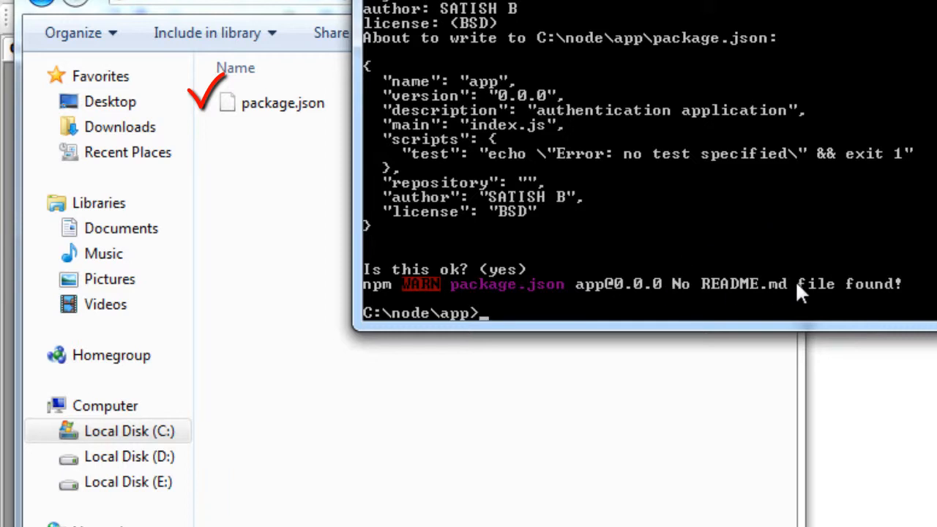
mouse_move(315, 183)
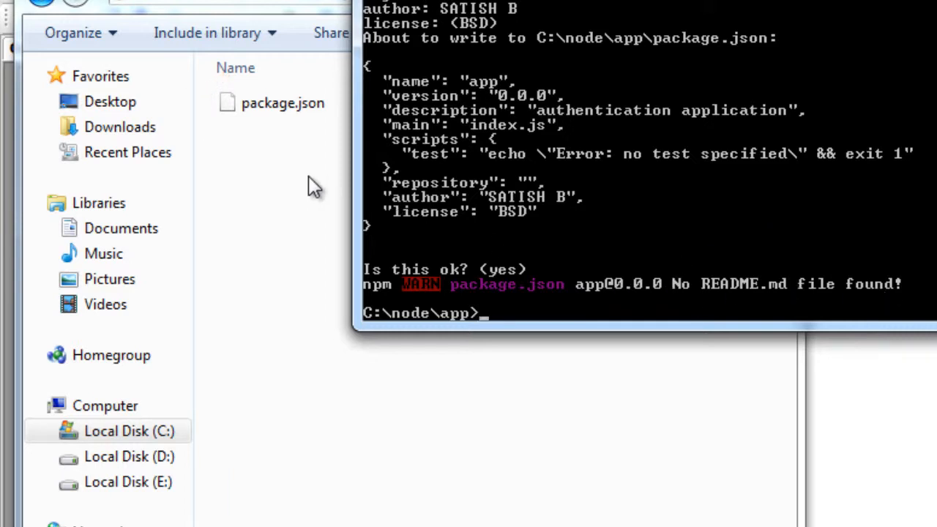
left_click(283, 102)
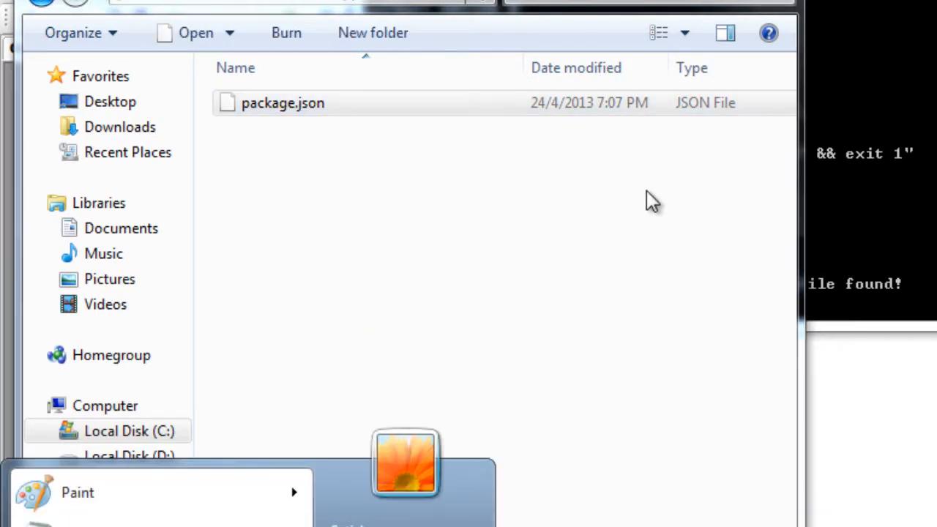
Bring the app folder forward in Explorer and open package.json.
left_click(283, 103)
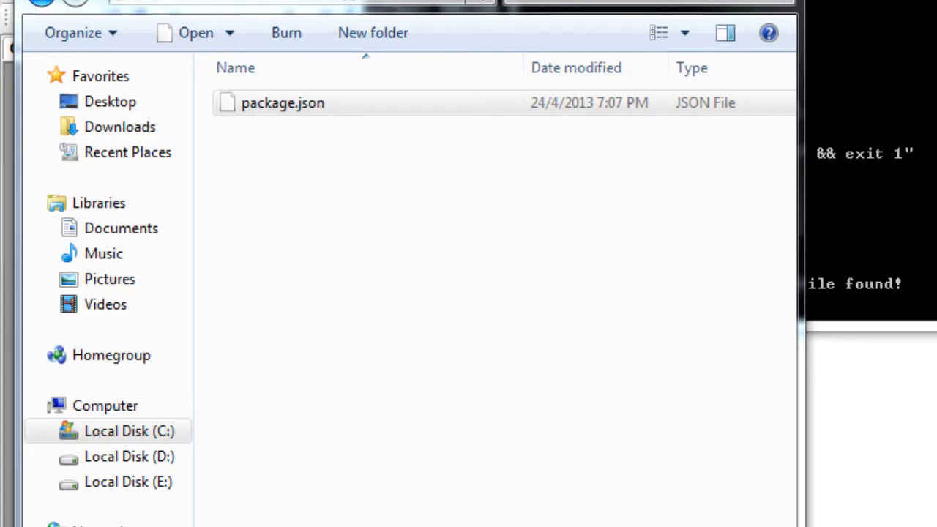
double_click(282, 102)
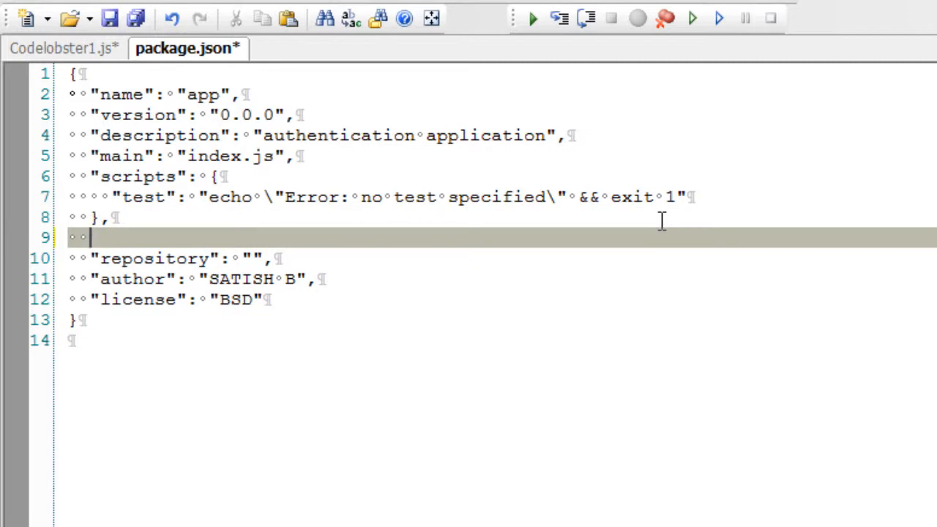
Add a dependencies object to package.json with express version 2.5.8.
type("\"\"")
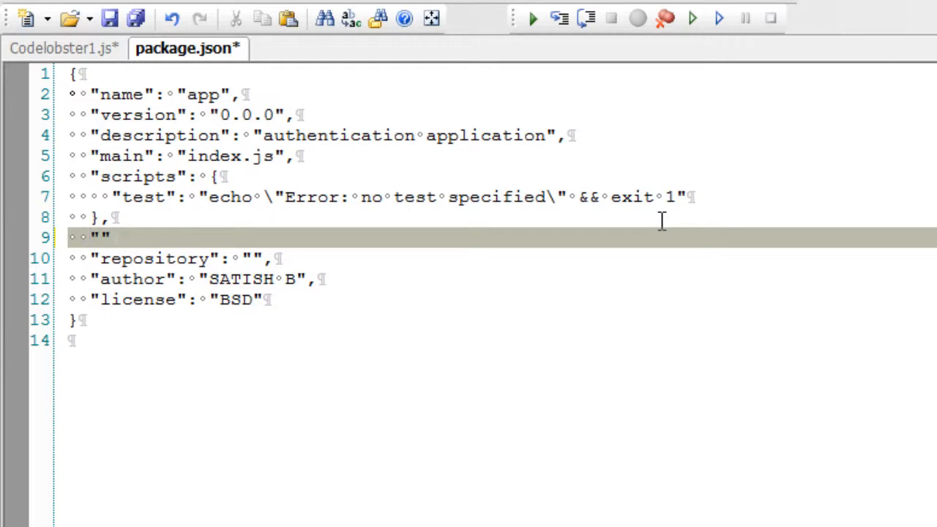
type("dep")
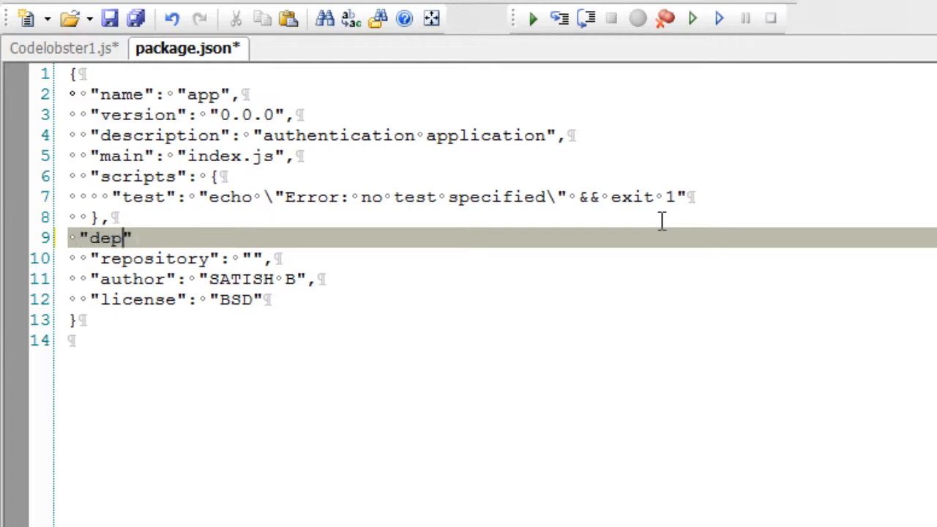
type("endencies")
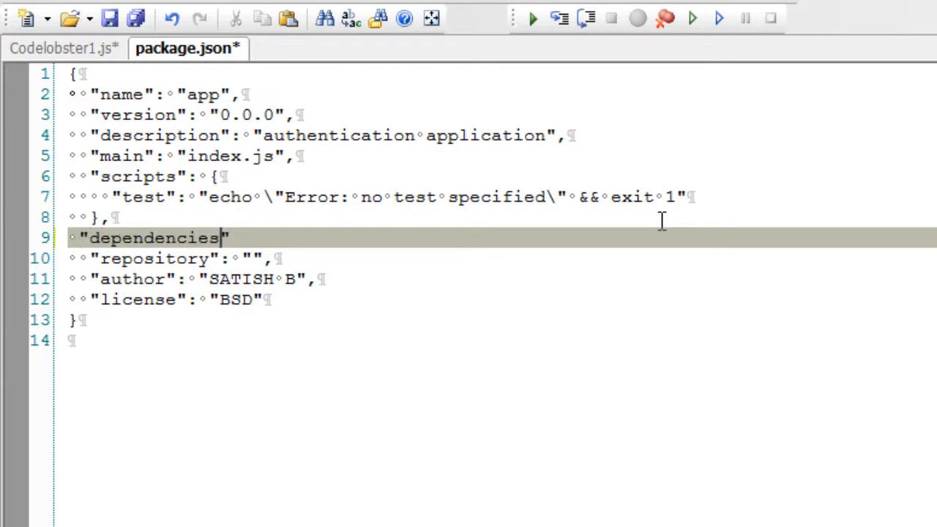
type("\": {")
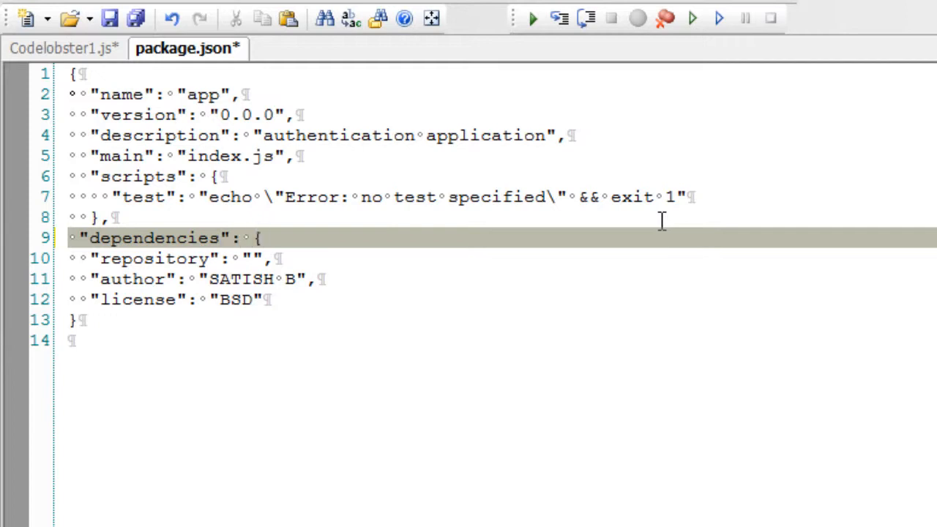
type("}")
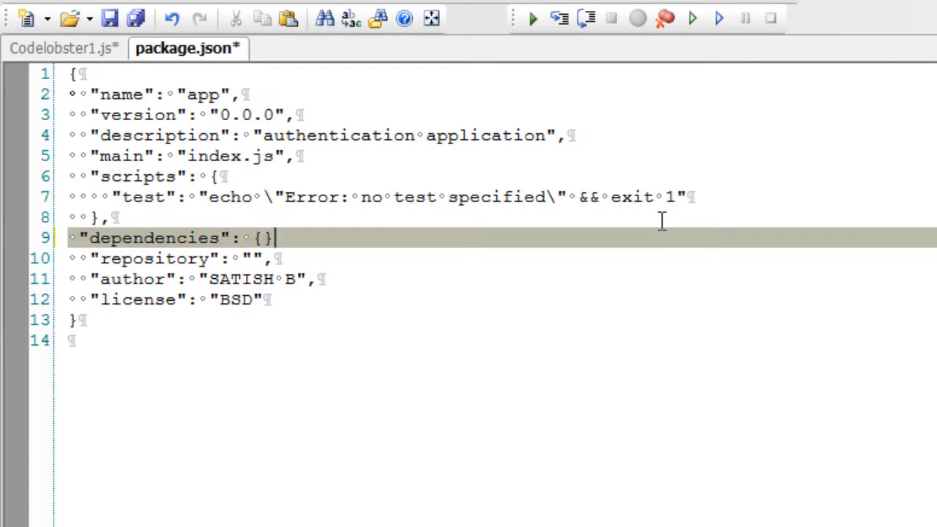
type("},")
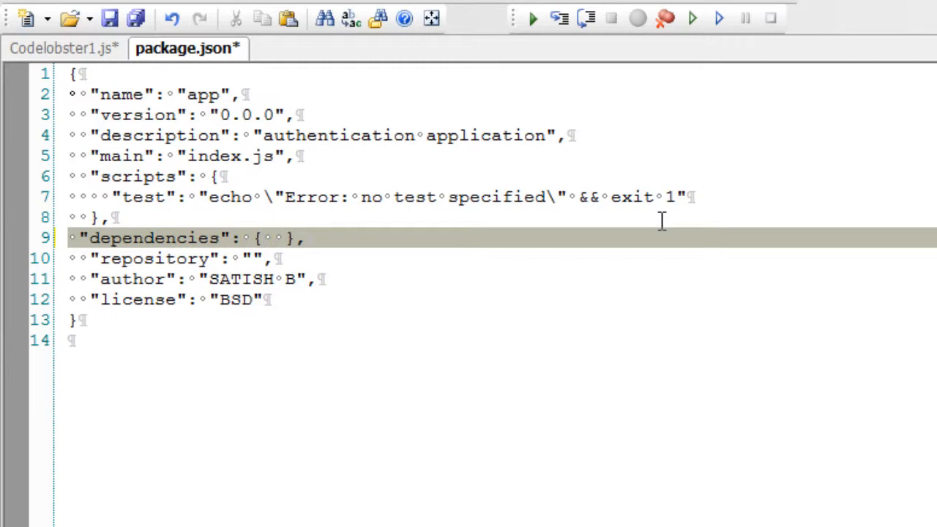
type("\"\"")
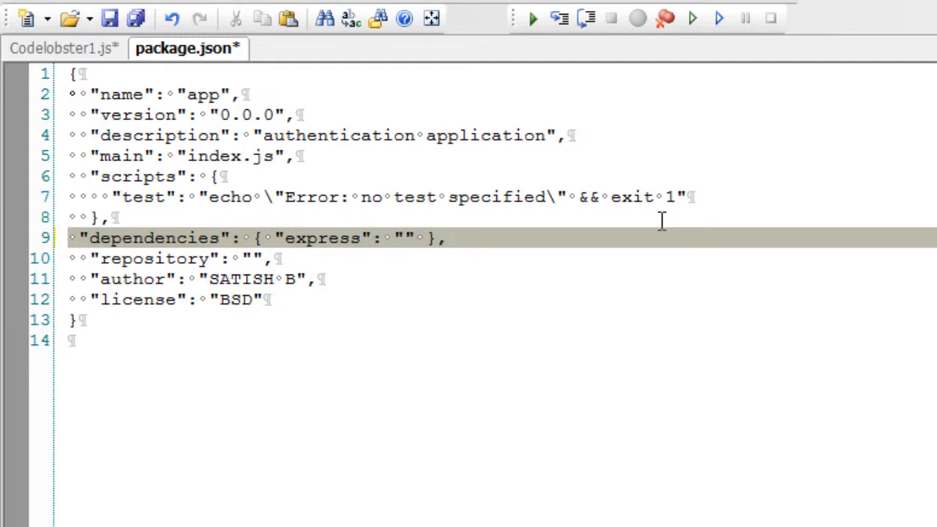
type("2.5")
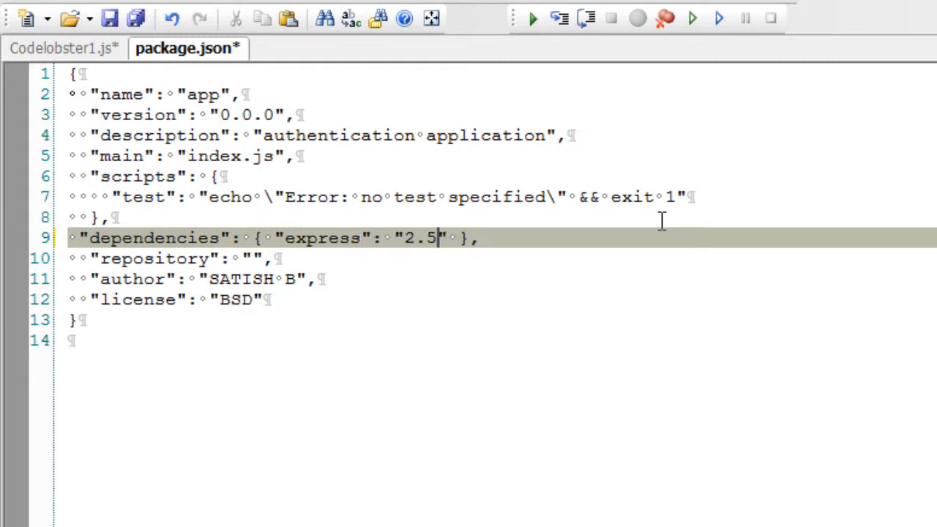
type(".")
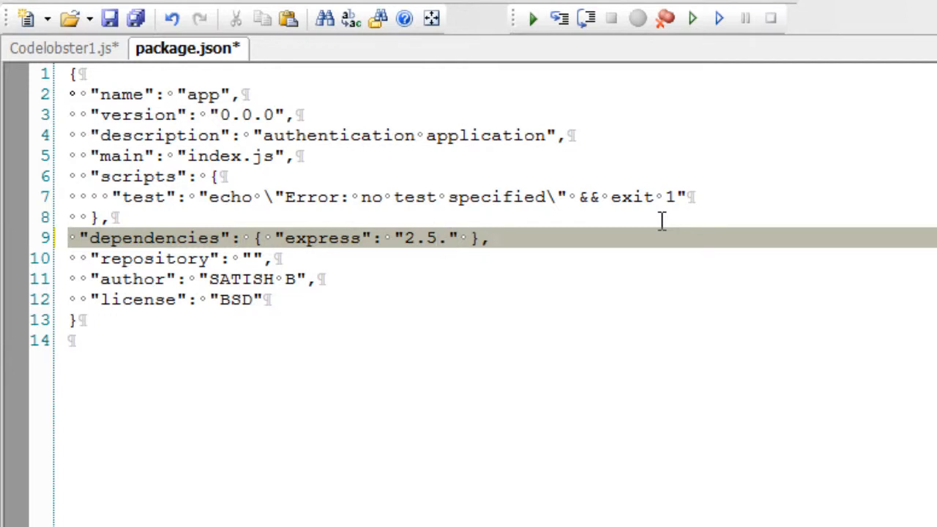
type("8")
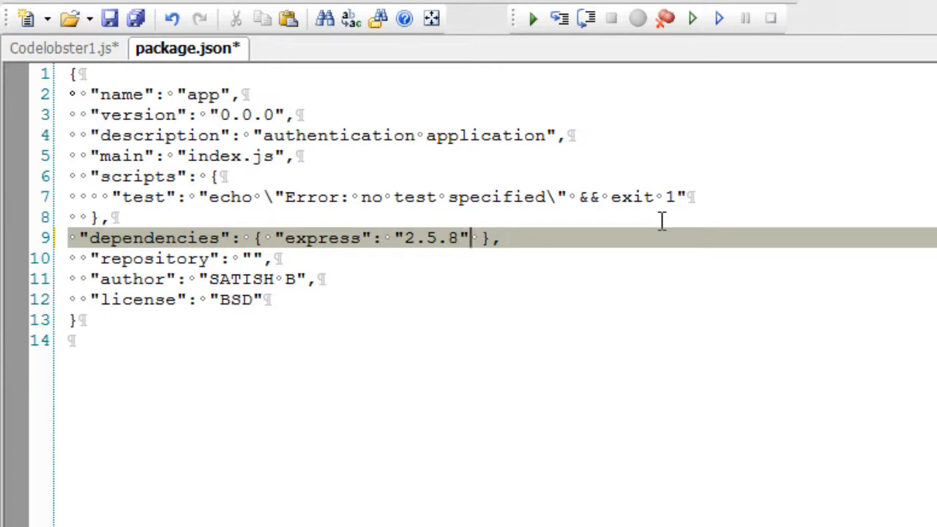
type(", \"\"")
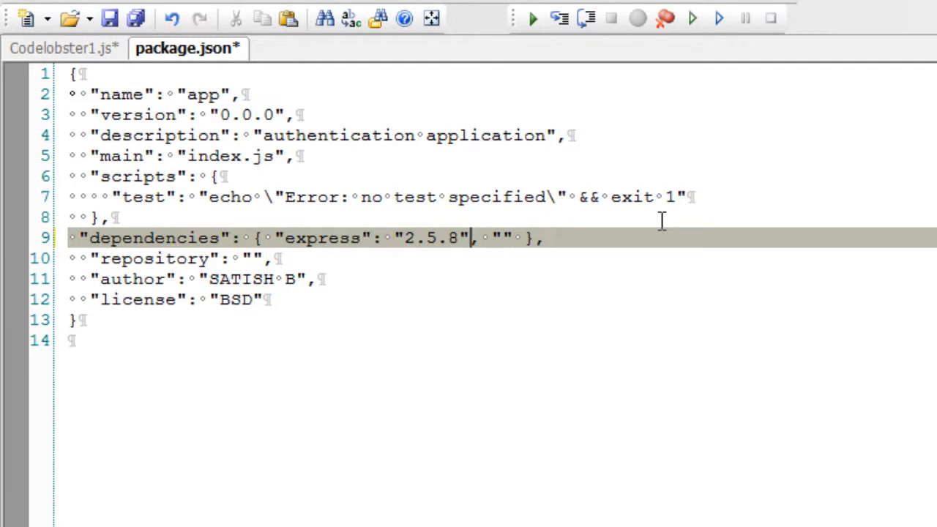
Add jade 0.26.1 to the dependencies list.
type("ja")
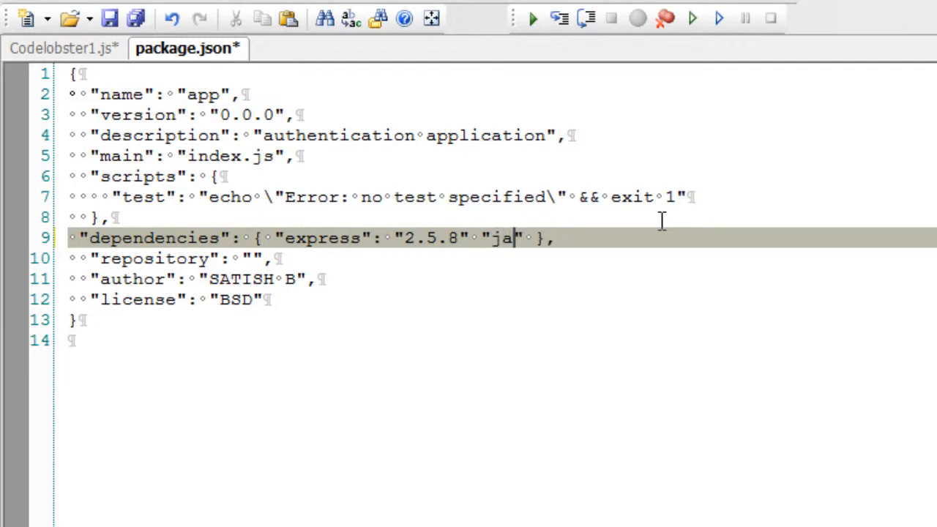
type("de\":")
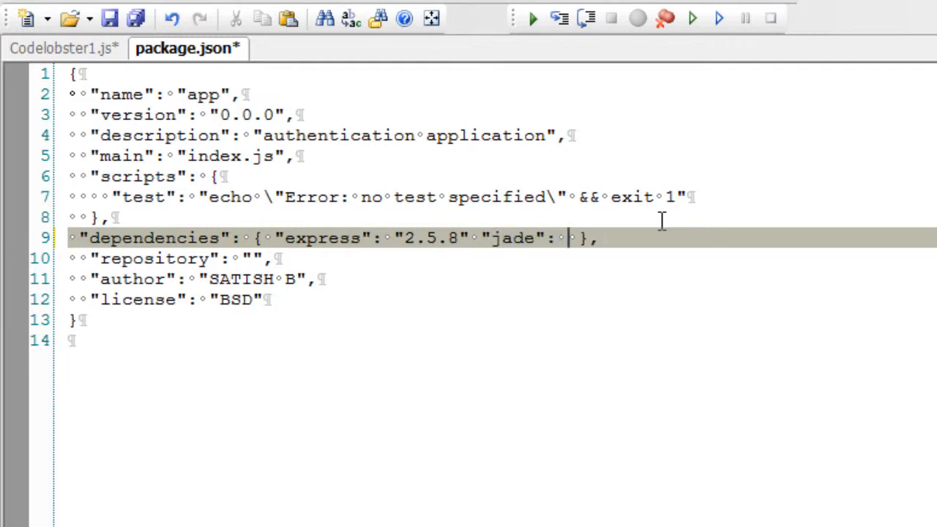
type("\"\"")
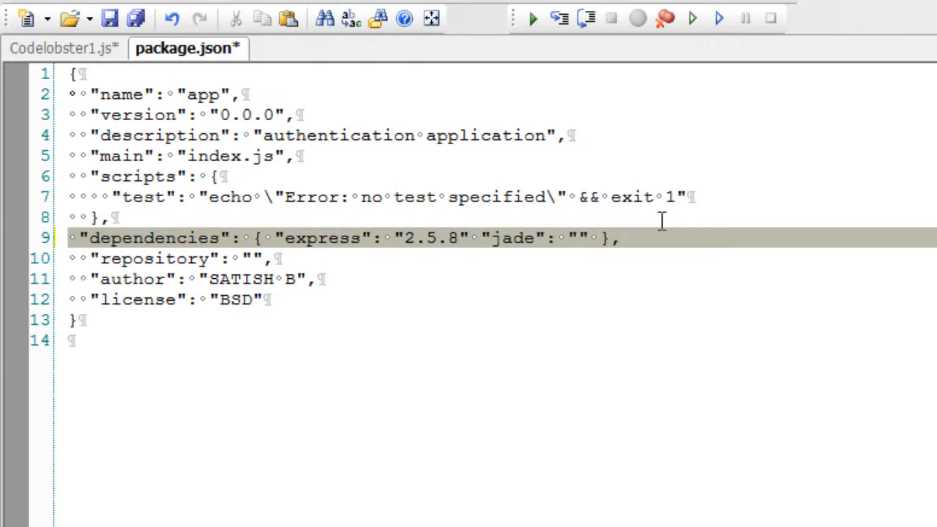
type("*")
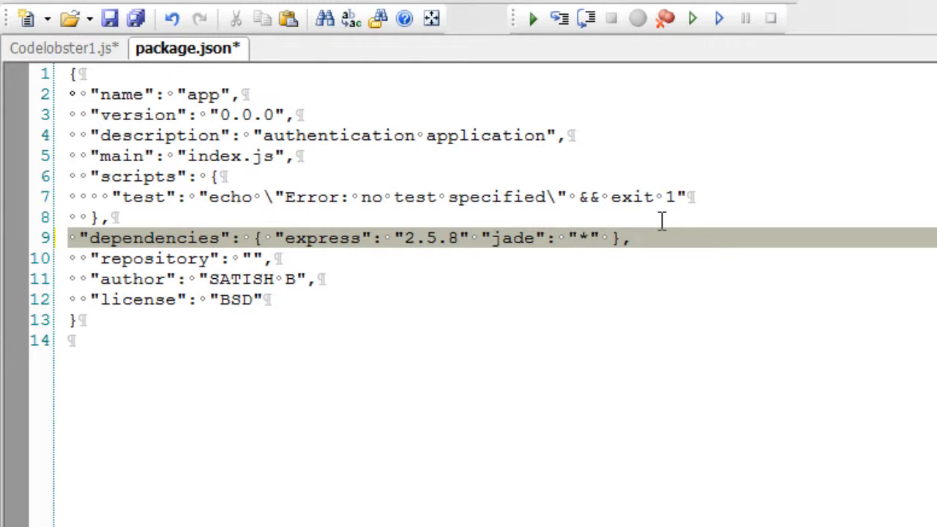
type("0.")
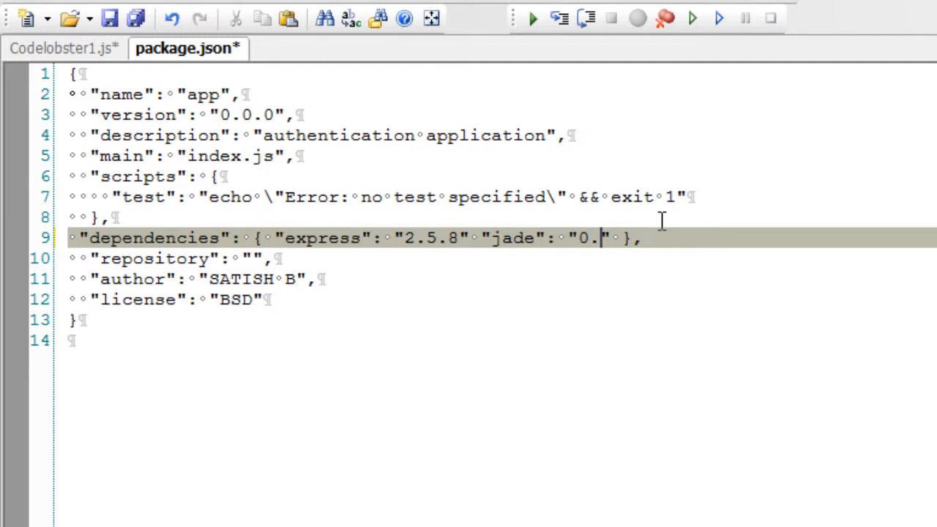
type("26")
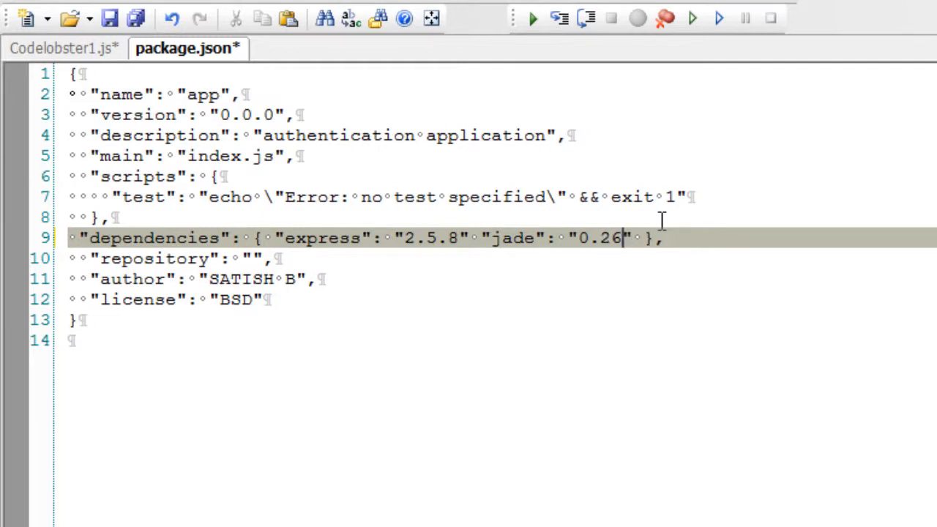
type(".1")
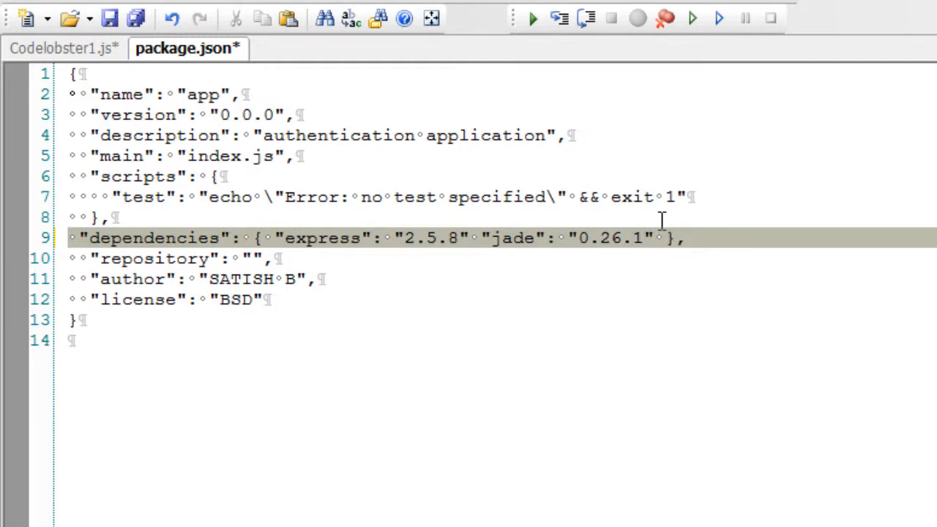
left_click(654, 237)
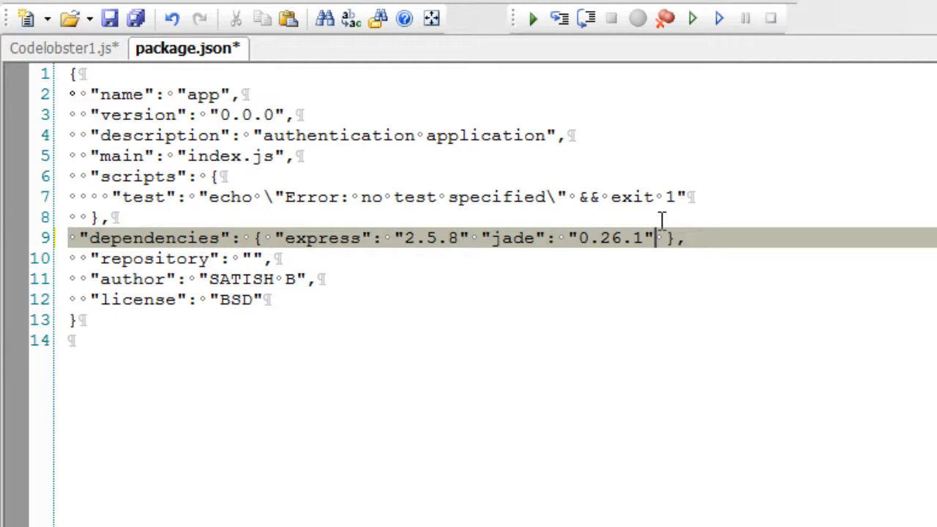
Add mongoose 2.6.5 to the dependencies and save package.json.
type("mon\"")
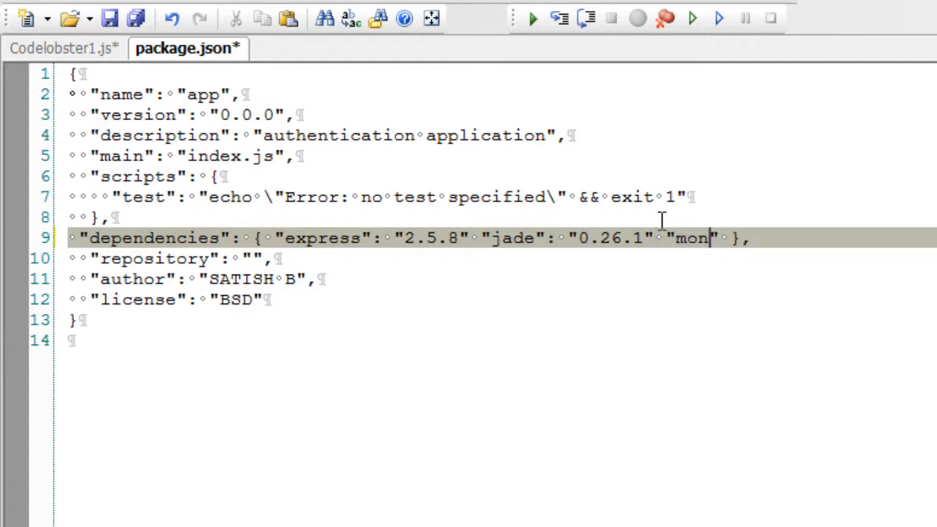
type("goose")
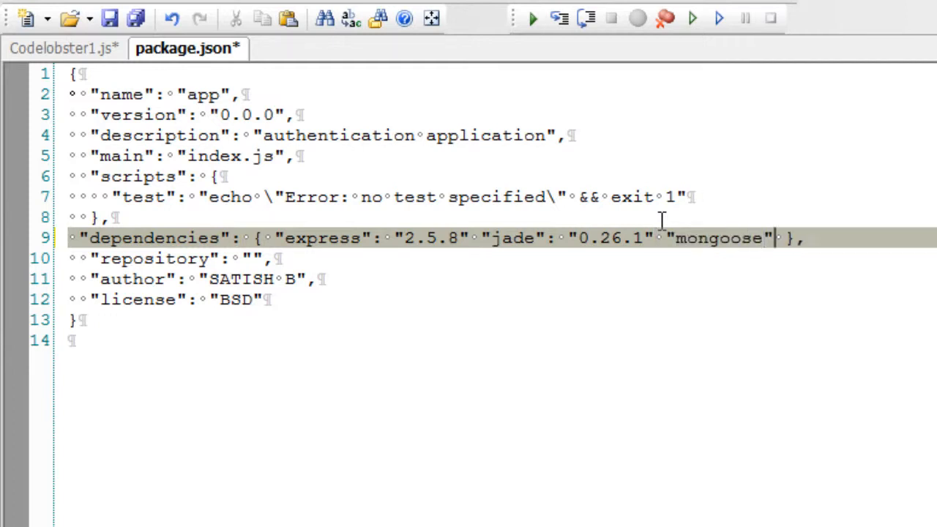
type(":\"")
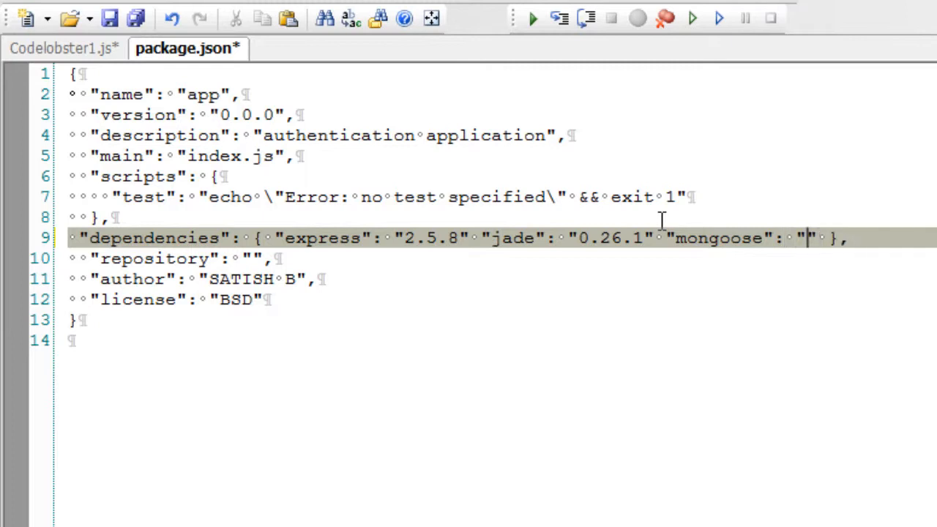
type("2.6.5")
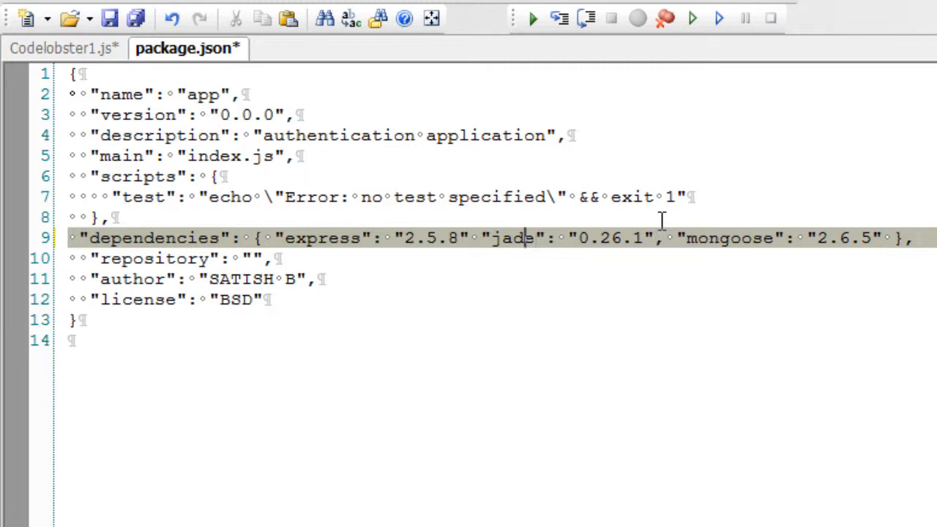
type(",")
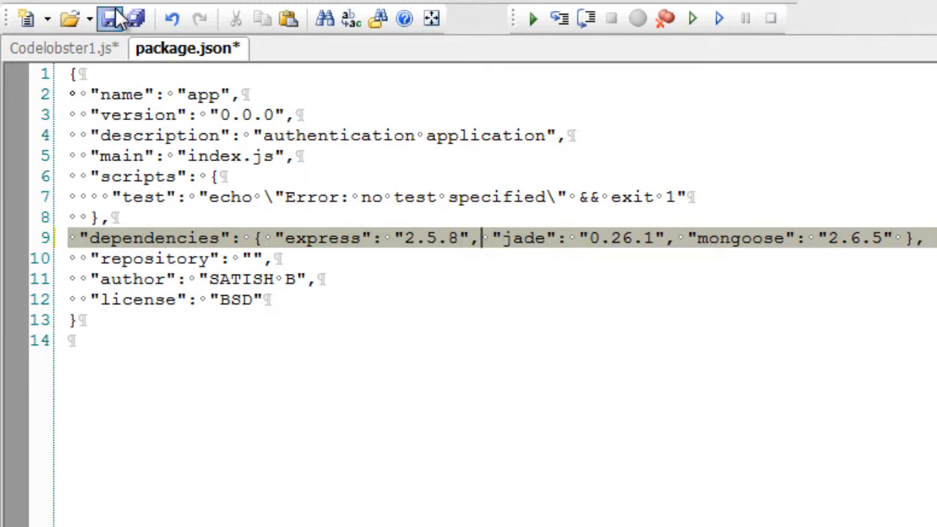
left_click(109, 19)
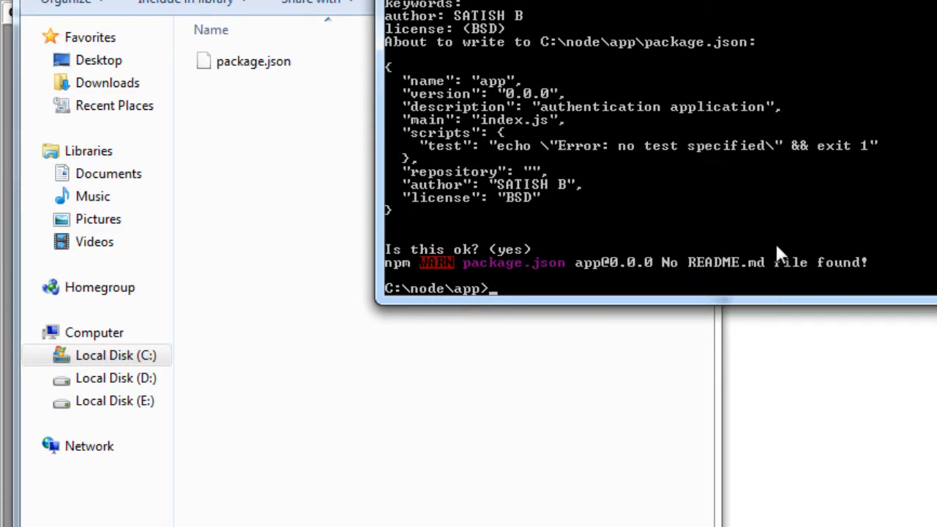
Run npm install in C:\node\app and open the new node_modules folder.
type("npm install")
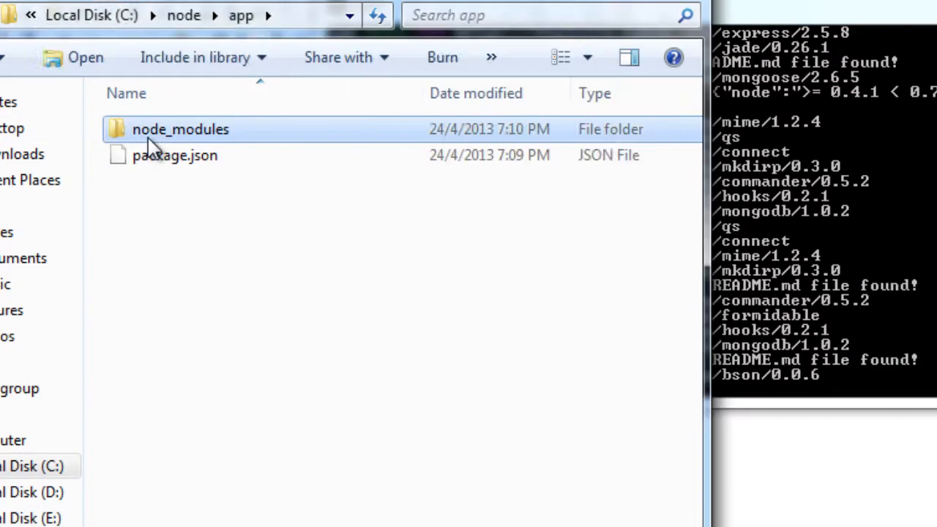
double_click(181, 129)
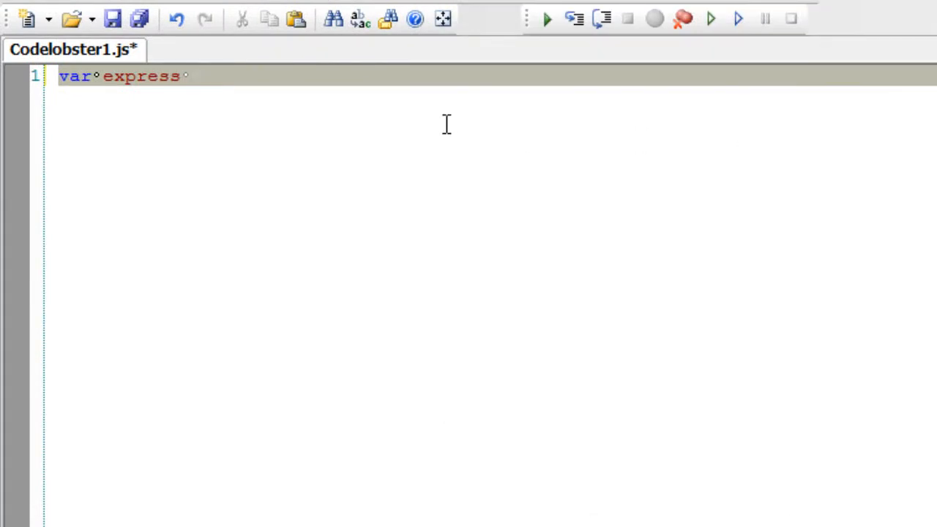
Write the require('express') line and save the script as app.js in C:\node\app.
type("= re")
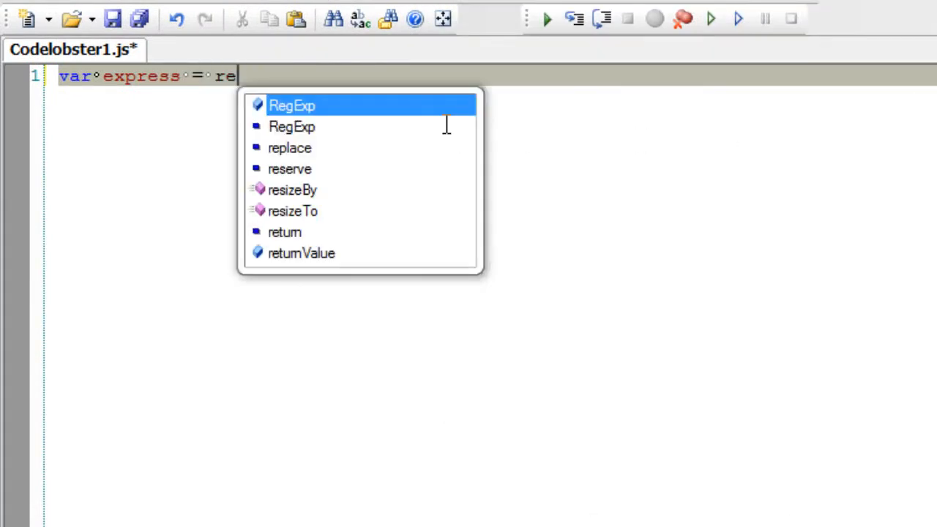
type("quire")
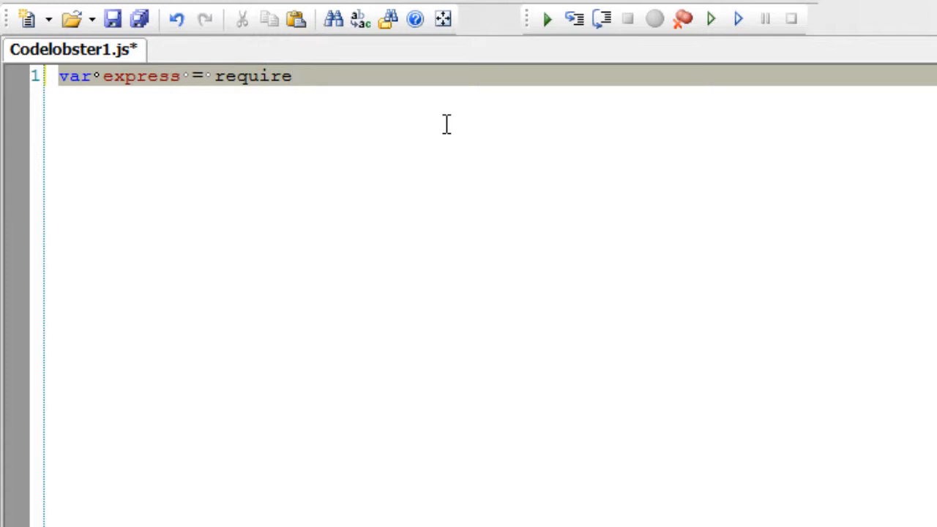
type("();")
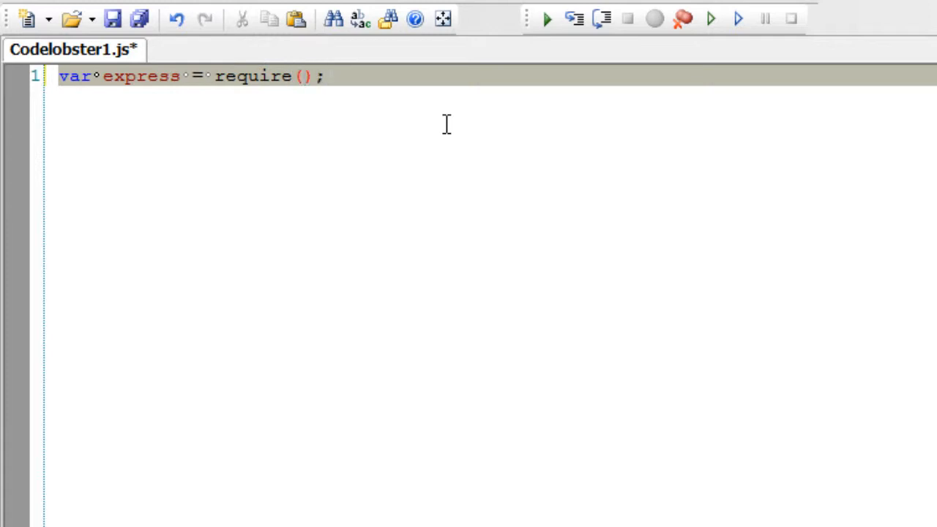
type("''")
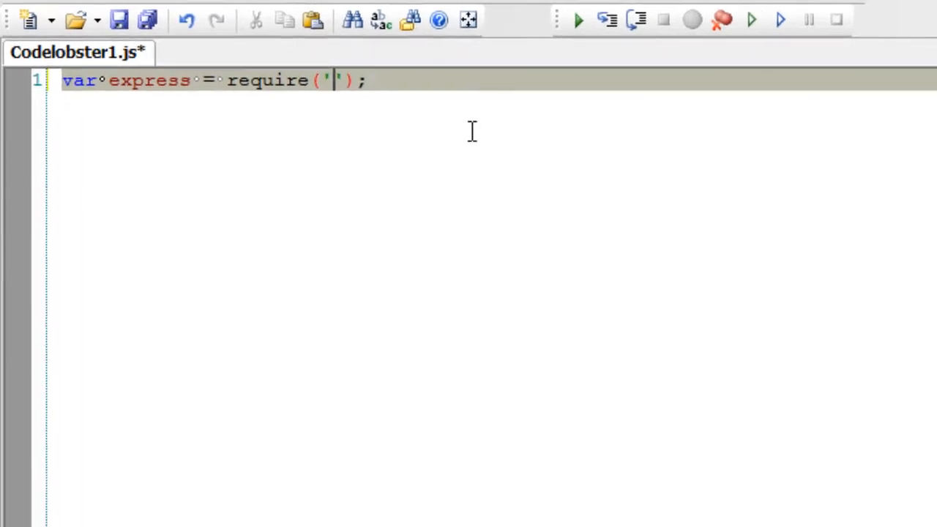
type("express")
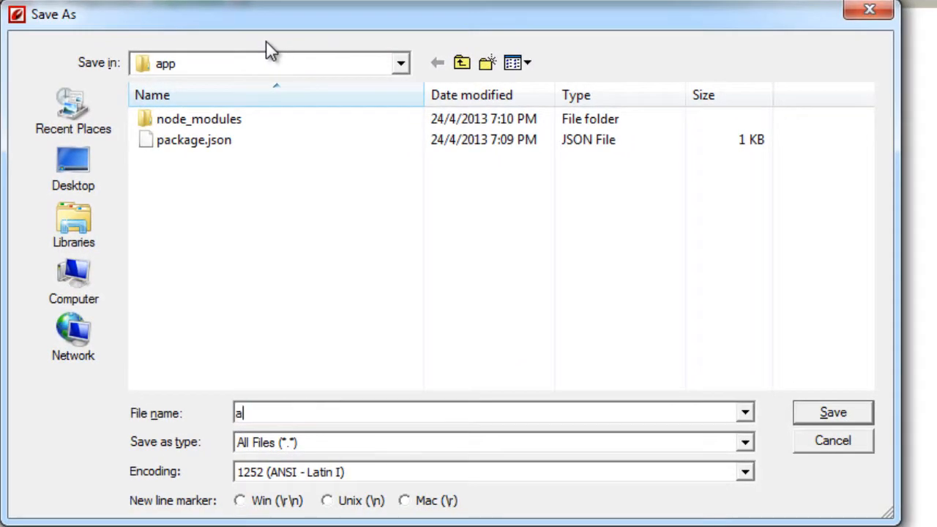
type("pp.js")
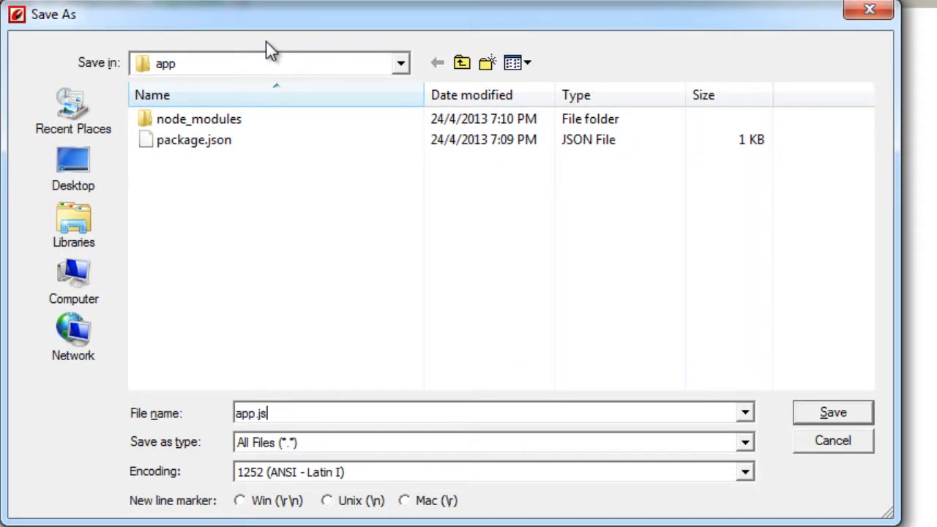
left_click(832, 412)
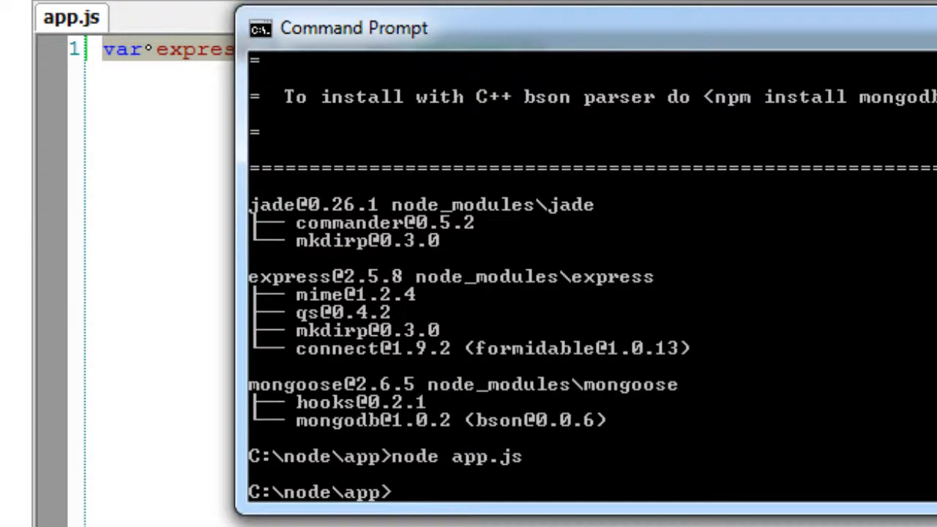
Enter npm install at the C:\node\app prompt, with the -g global flag removed.
type("npm install")
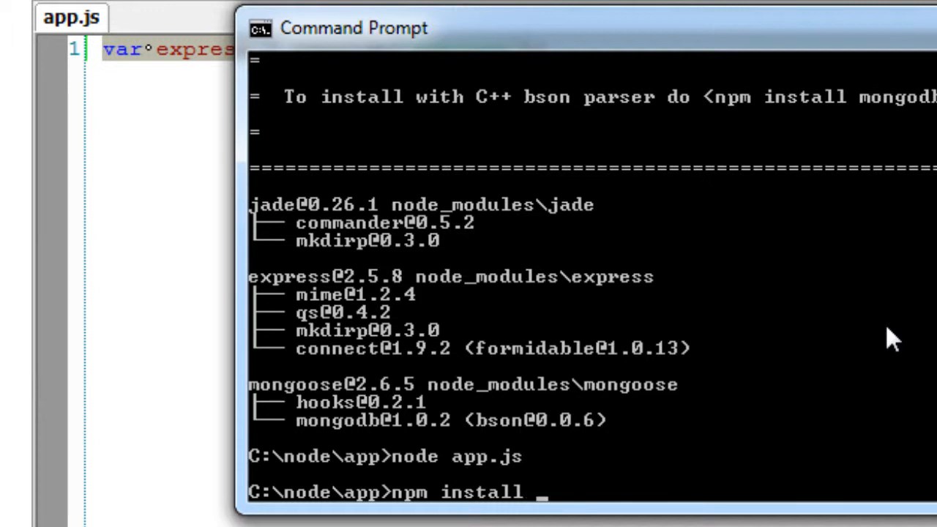
type("-g")
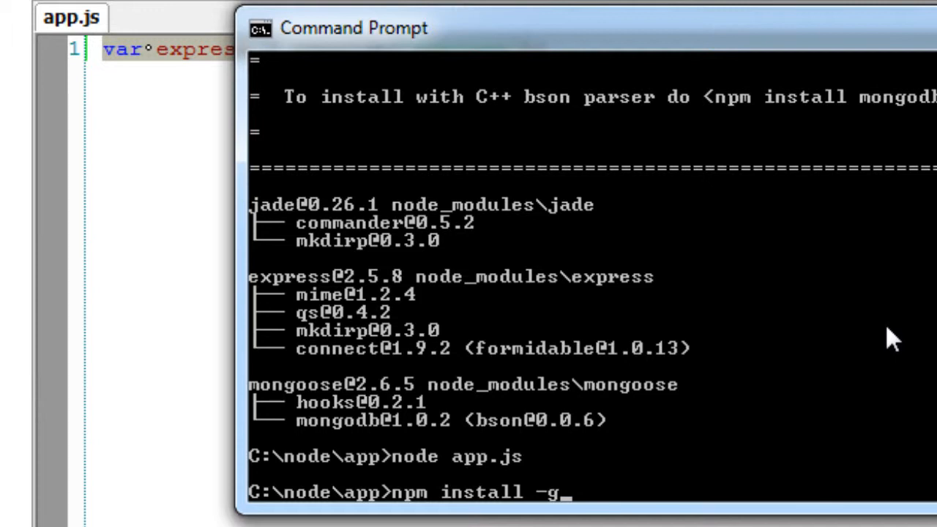
key("backspace")
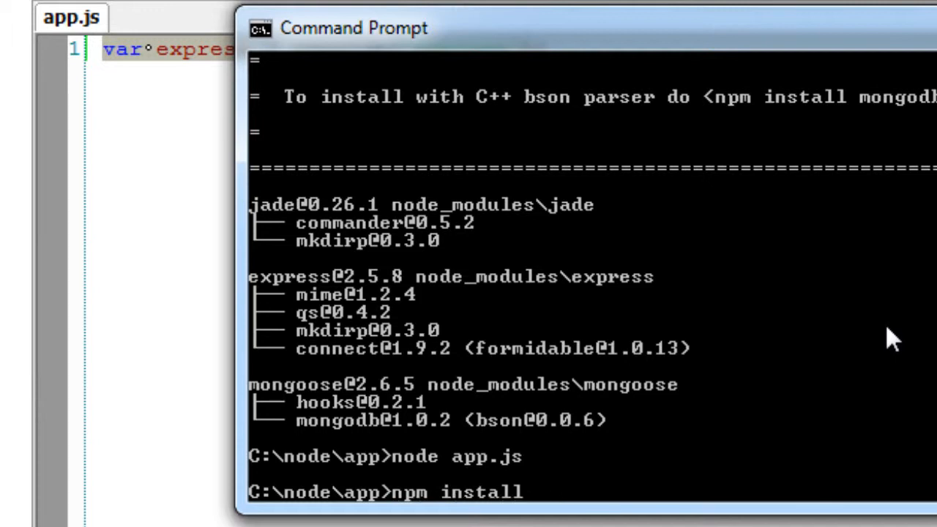
type("sudo")
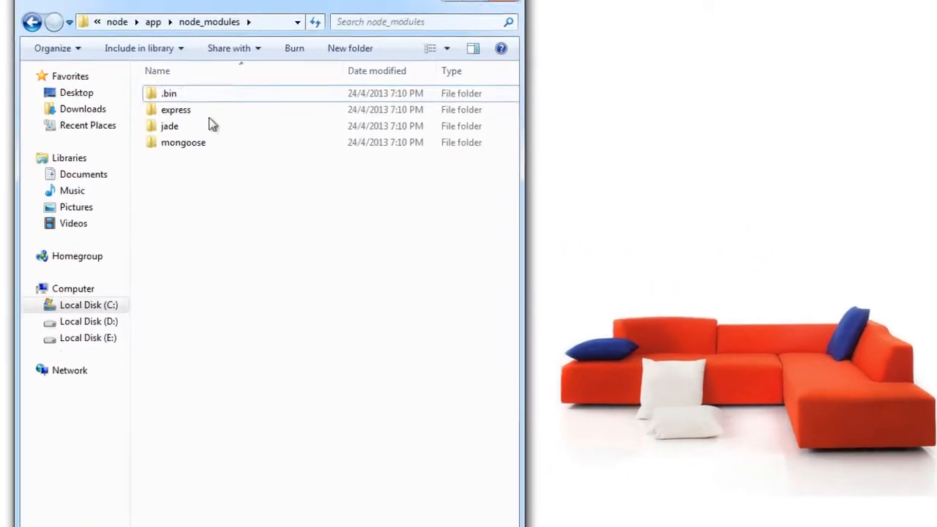
Open the node_modules\express folder and its package.json in Notepad.
double_click(176, 109)
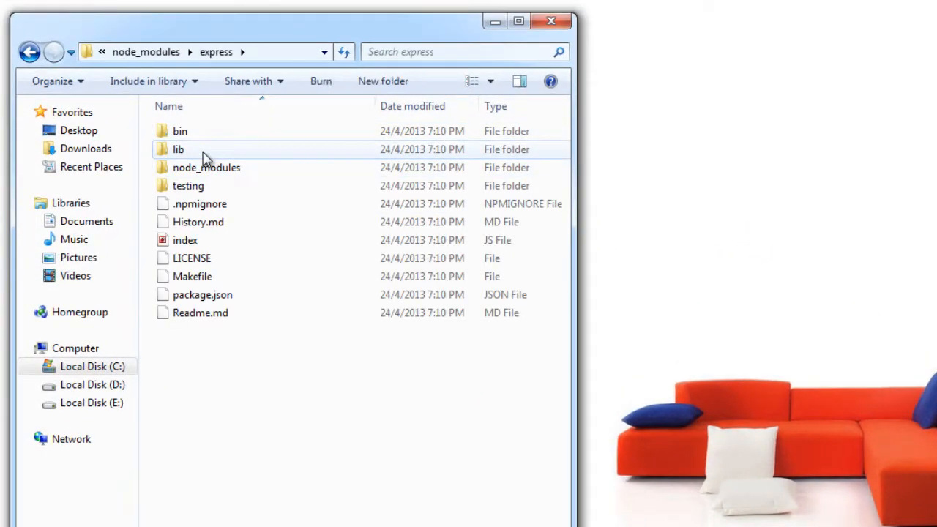
left_click(202, 294)
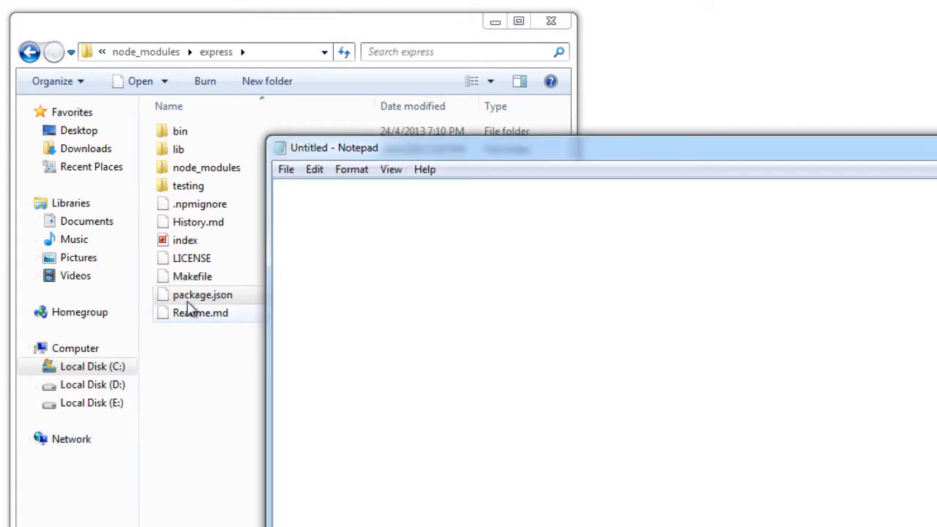
double_click(203, 294)
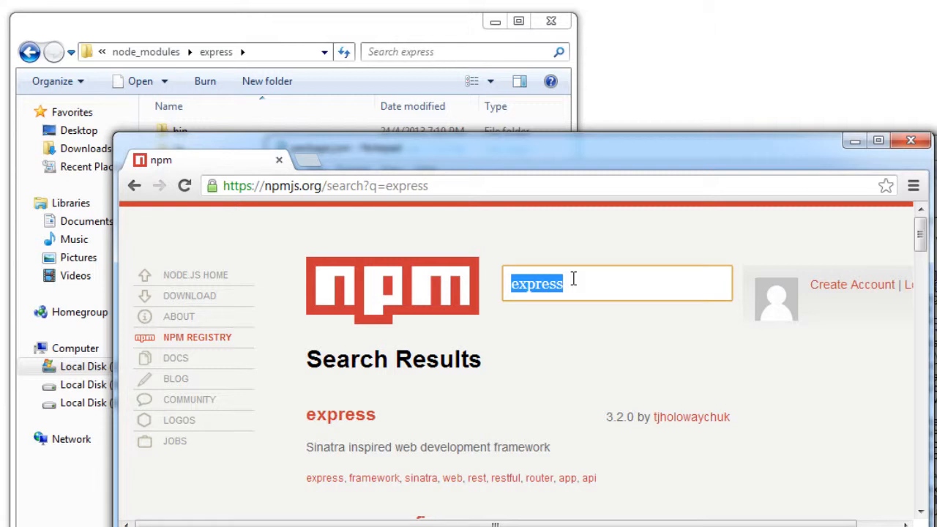
mouse_move(607, 415)
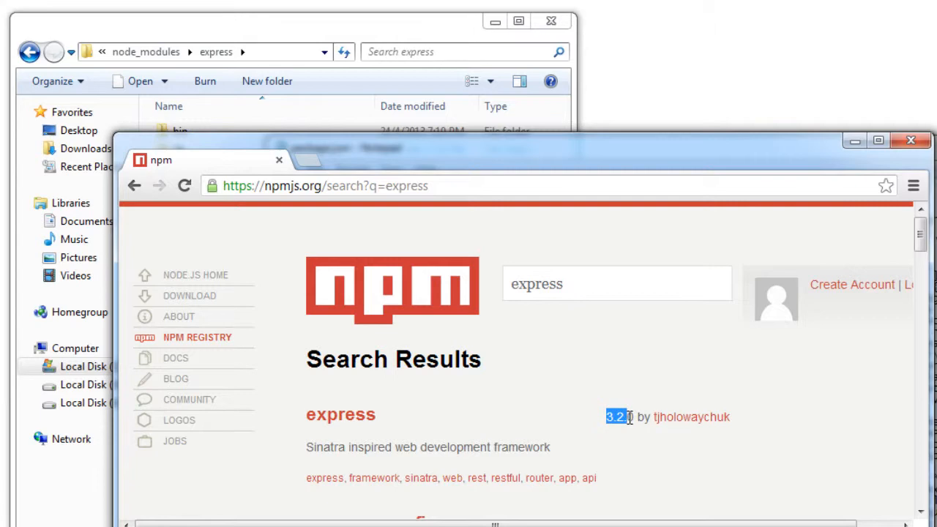
Scroll the npmjs.org express search results to find version 3.2.0.
scroll("down", 3)
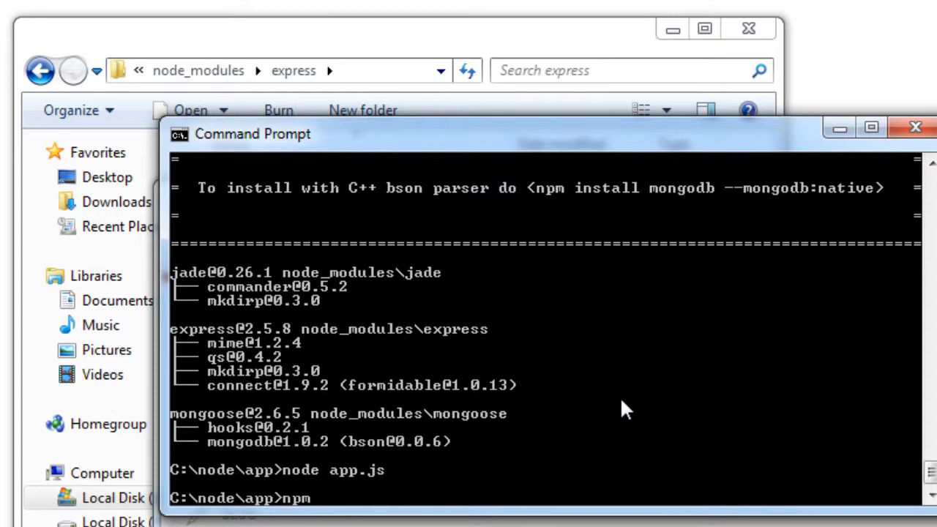
Run npm update and follow the output as qs 0.6.0 and mime 1.2.9 download.
type("update")
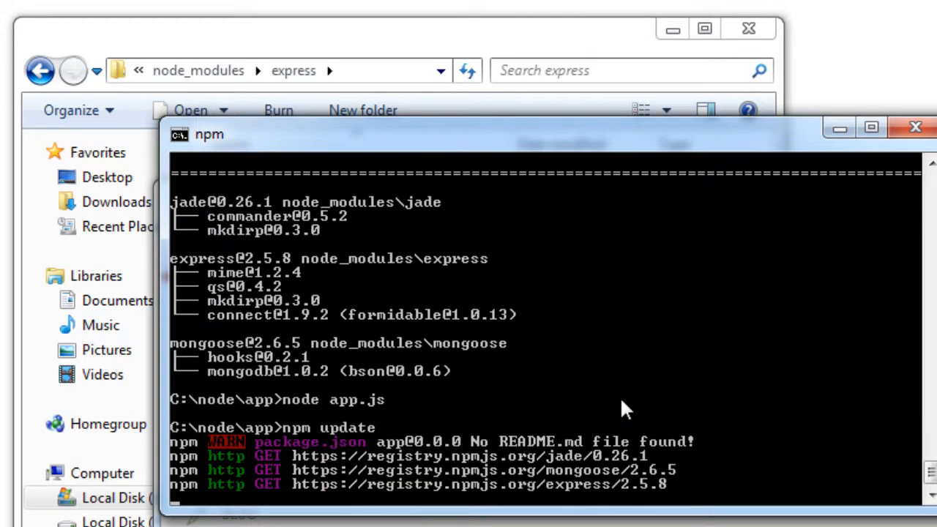
mouse_move(489, 457)
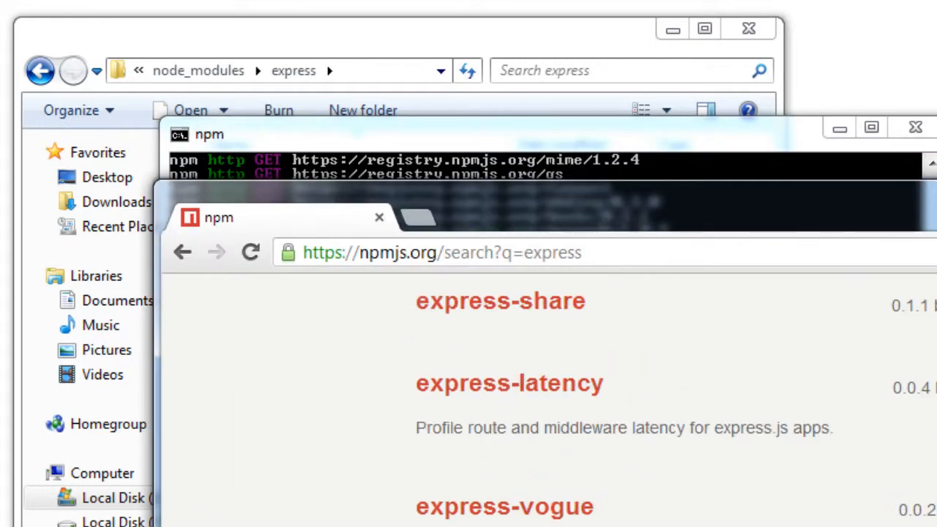
scroll("down", 3)
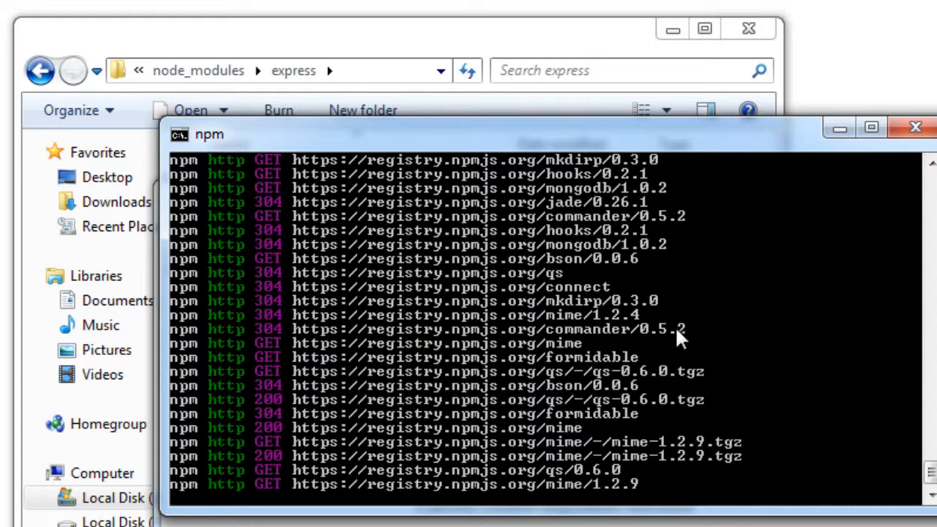
scroll("down", 3)
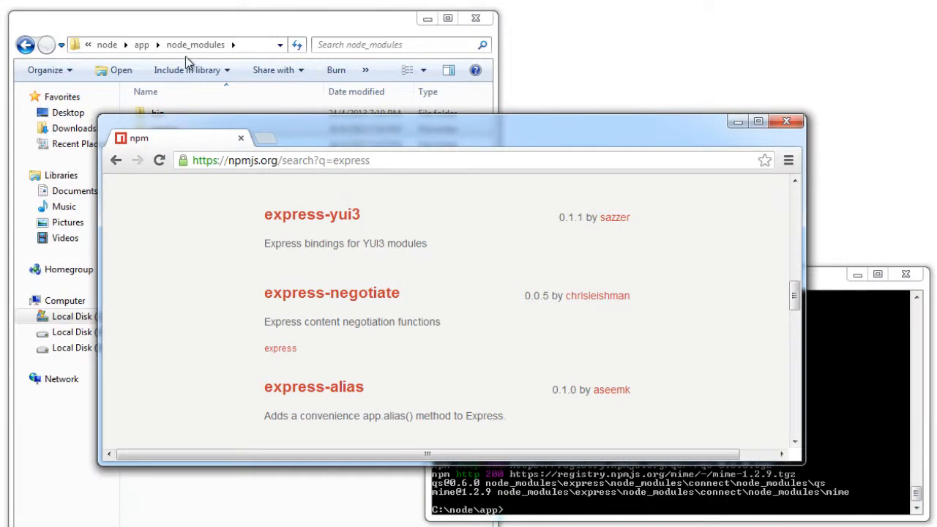
Open the app's package.json and delete the "mongoose": "2.6.5" dependency.
left_click(141, 45)
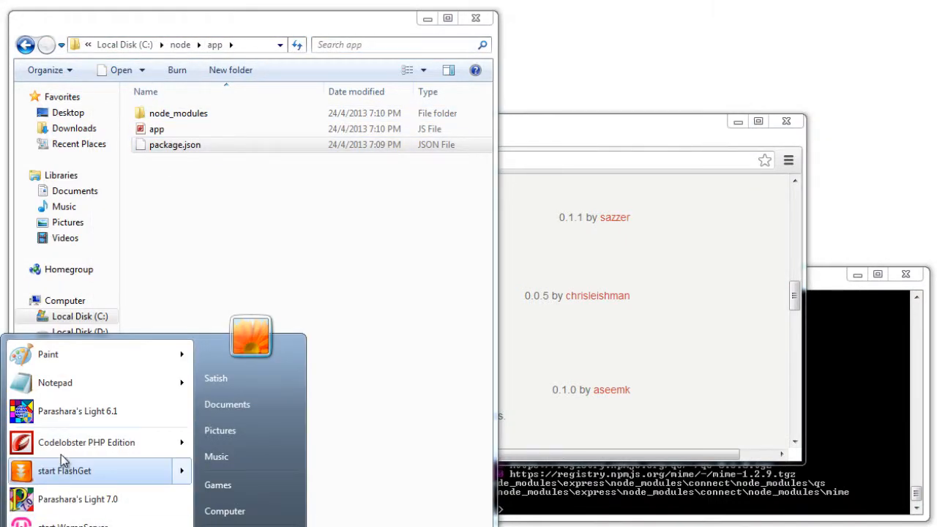
left_click(55, 382)
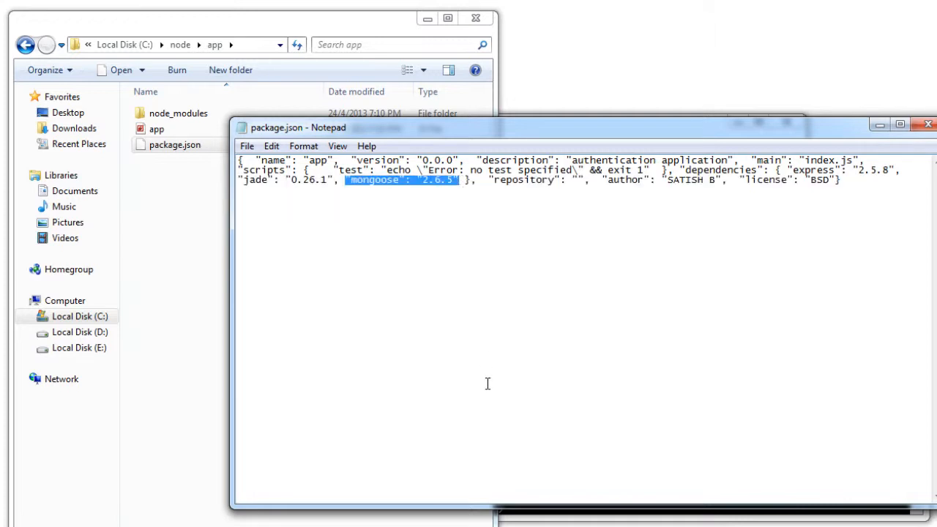
key("Delete")
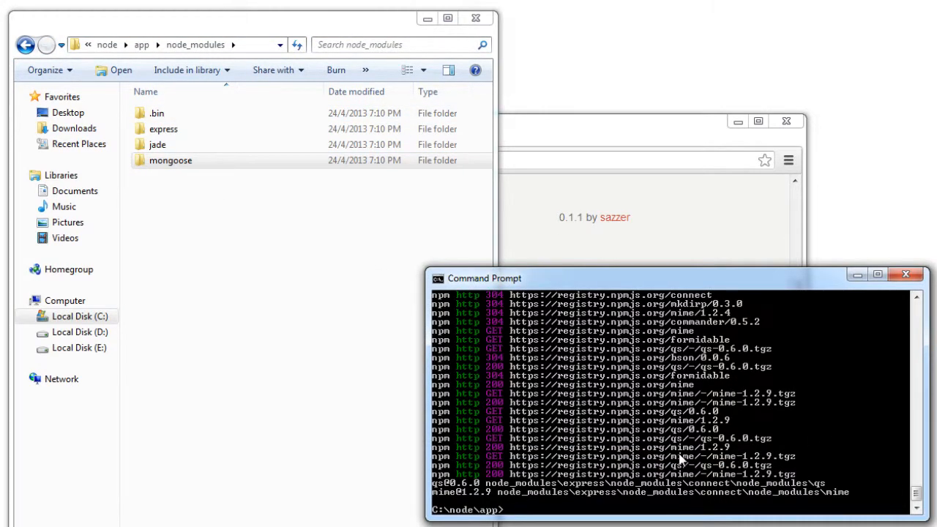
Run npm prune to remove mongoose from node_modules, then type npm prune again.
type("n")
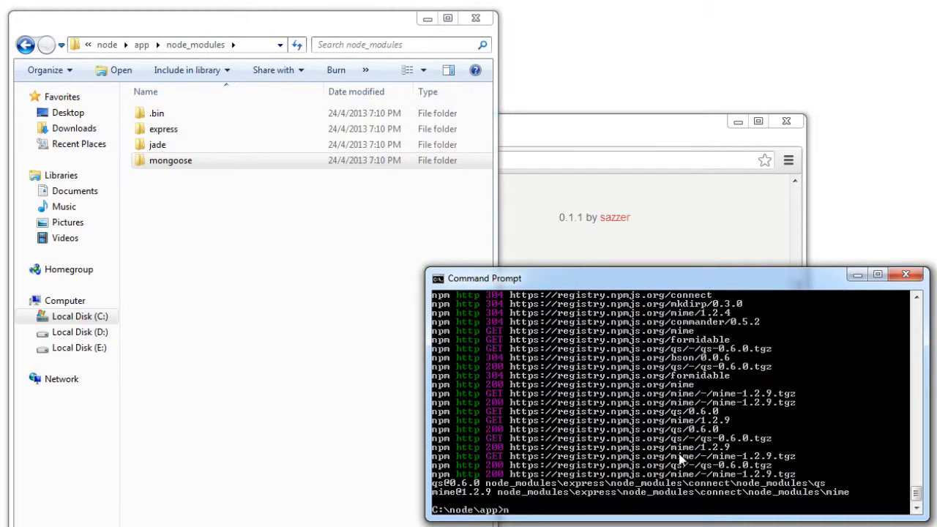
type("pm prune")
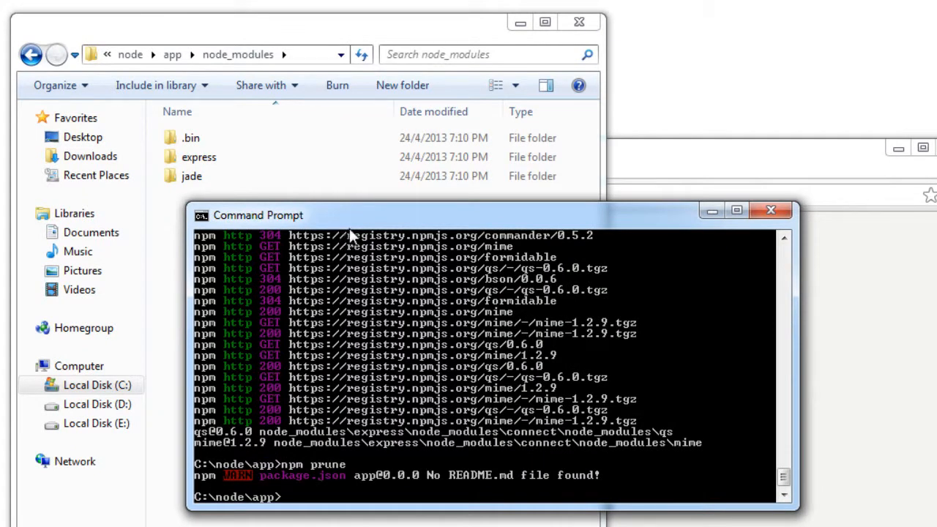
mouse_move(364, 235)
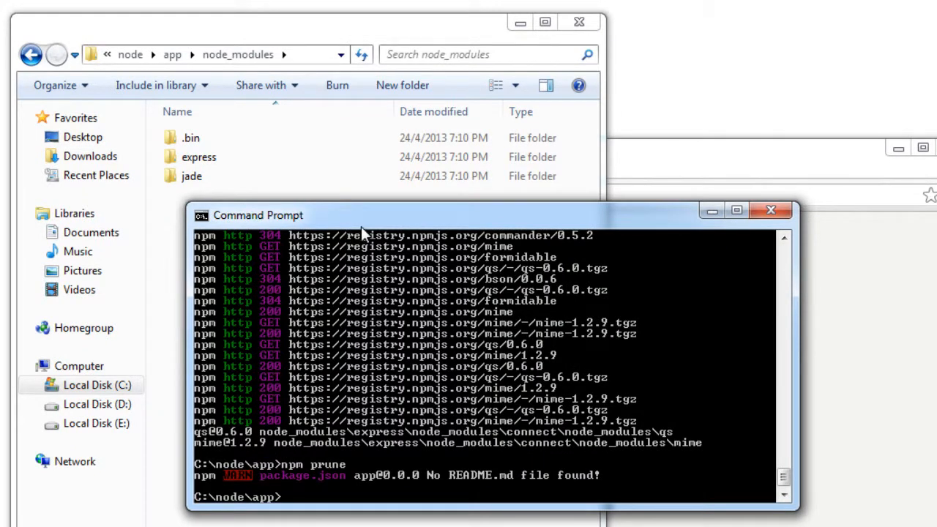
type("npm prune")
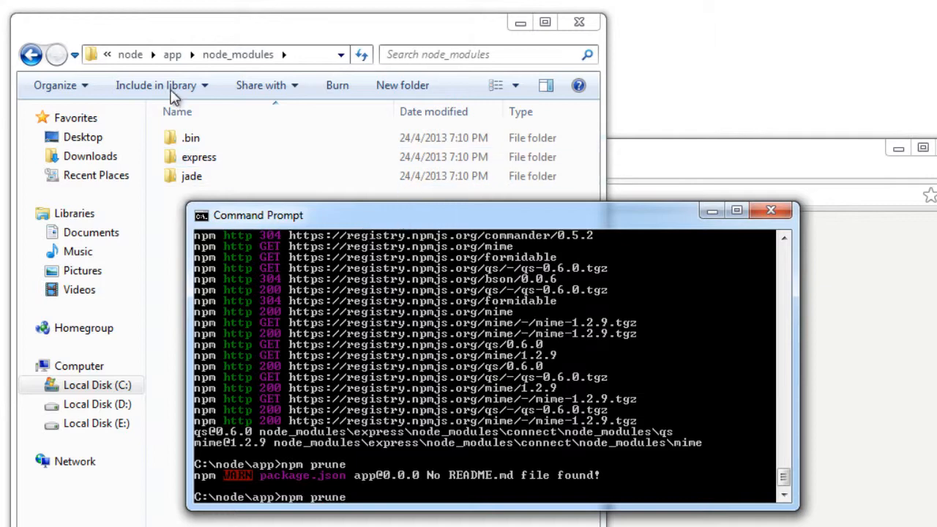
mouse_move(358, 222)
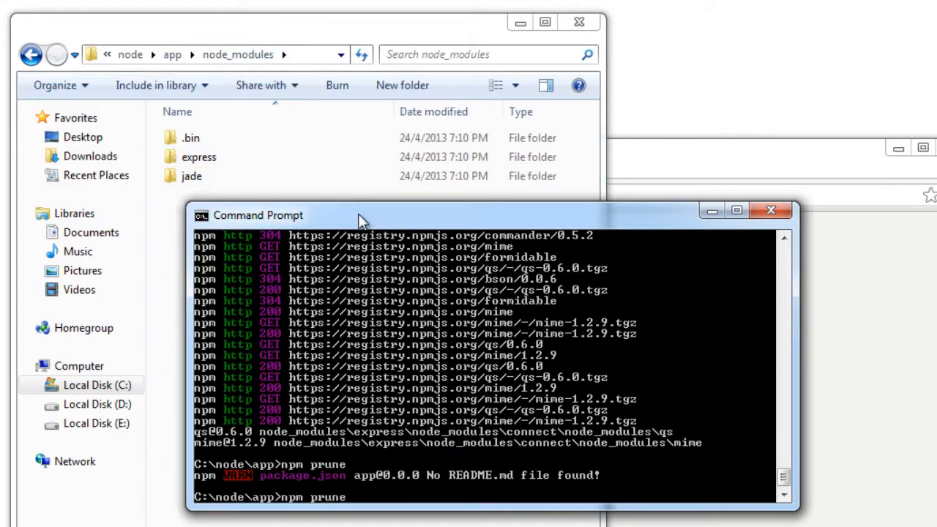
left_click_drag(358, 215, 391, 217)
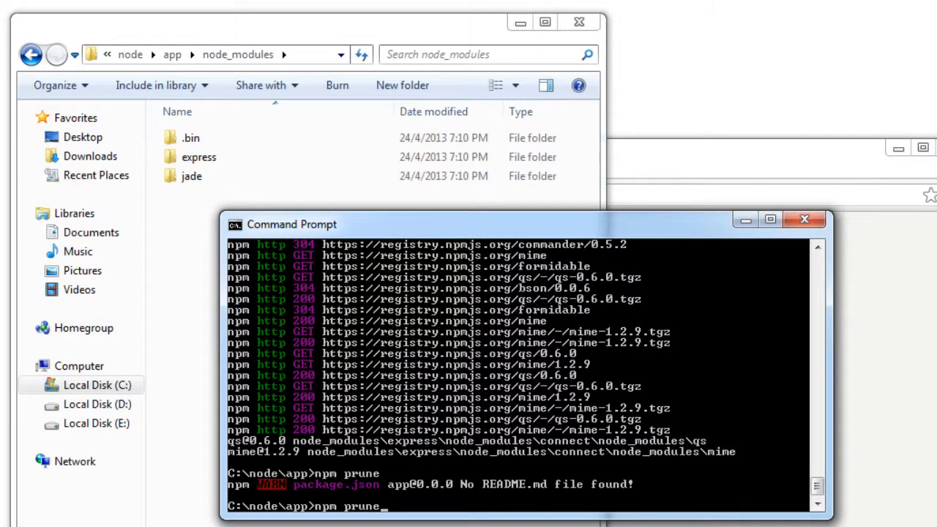
Drop jade from package.json, prune again, and confirm node_modules holds only .bin and express.
left_click(31, 55)
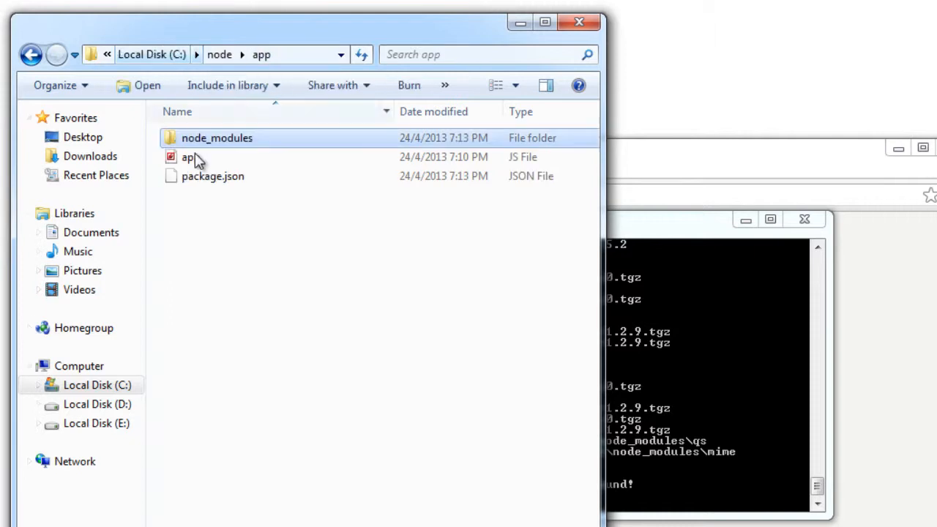
double_click(190, 157)
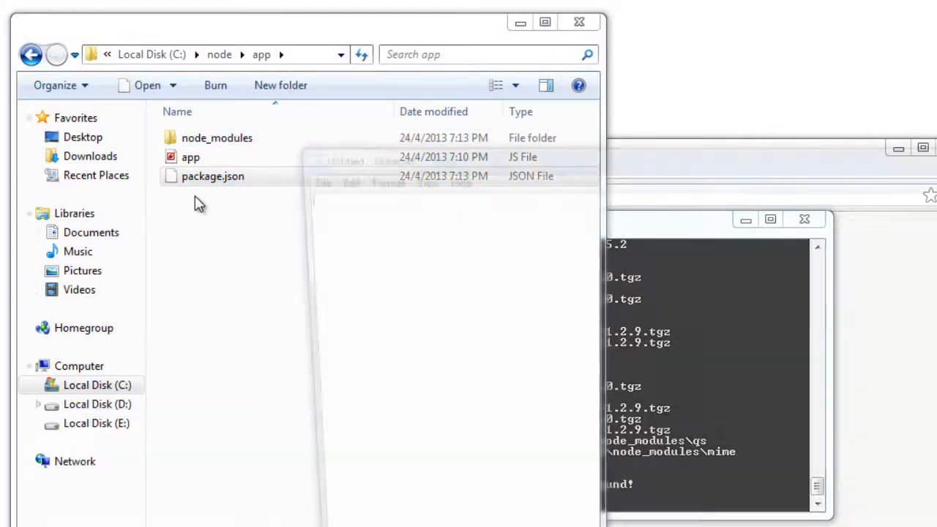
double_click(212, 175)
type("npm prune")
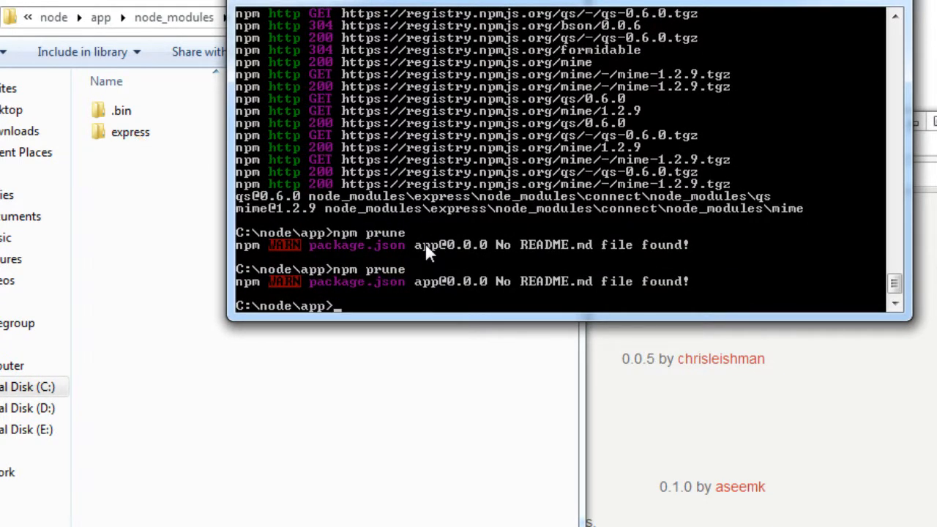
left_click(174, 16)
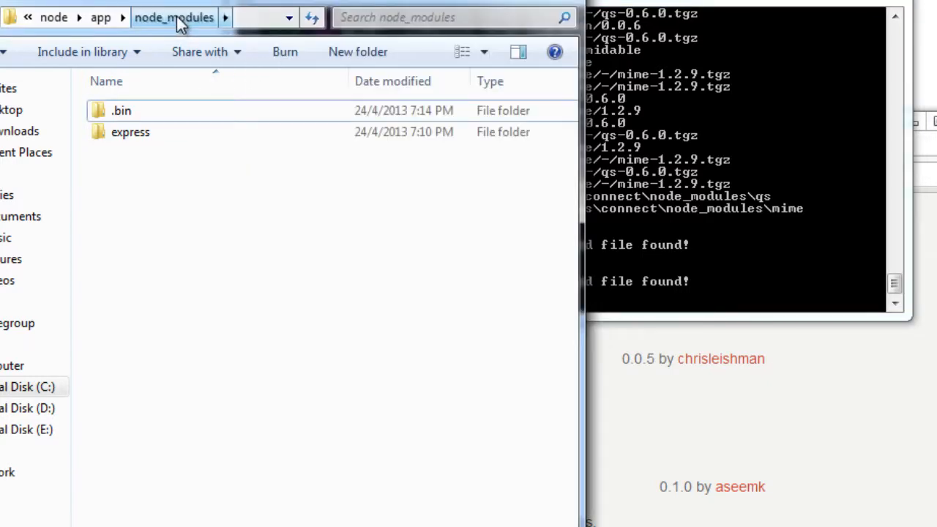
left_click(100, 17)
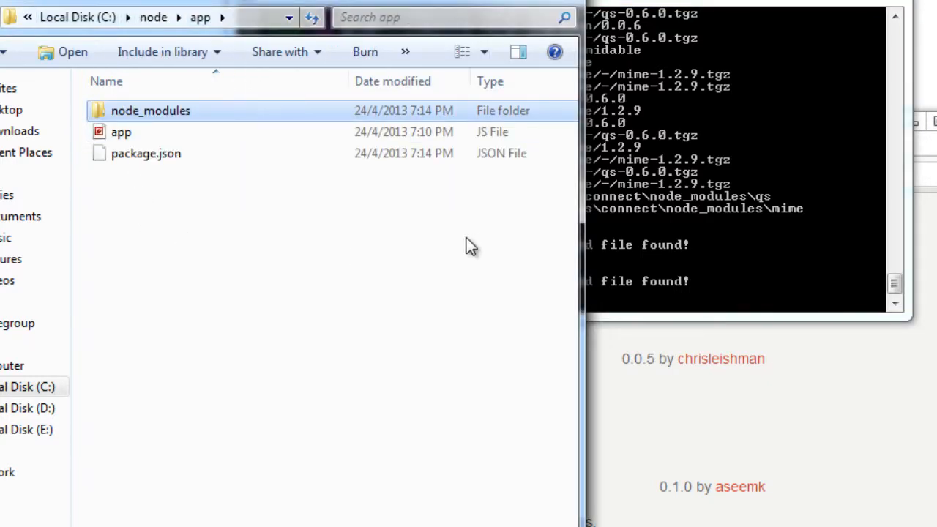